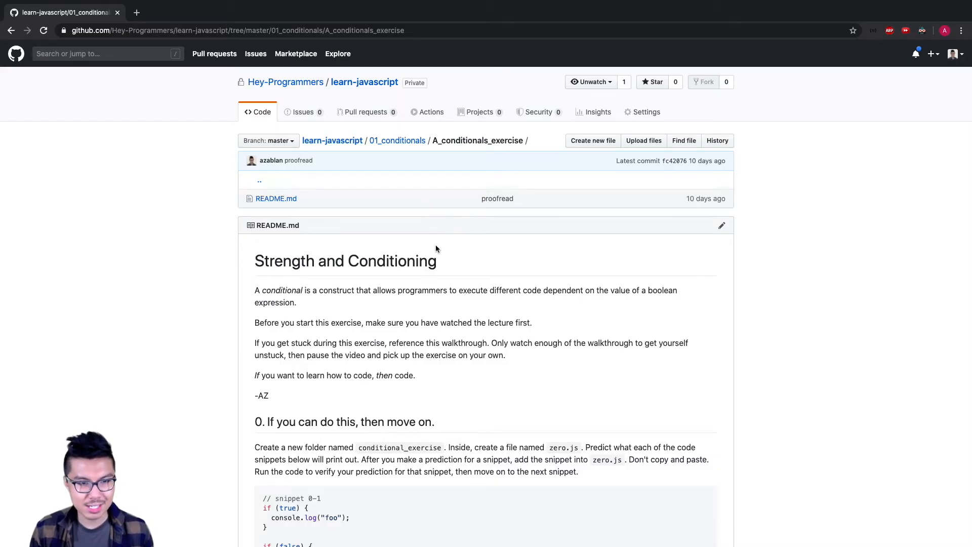
Step: Scroll the conditionals README to Conditional Love and back up, selecting the Iffy snippet 2-1
scroll(down, 3)
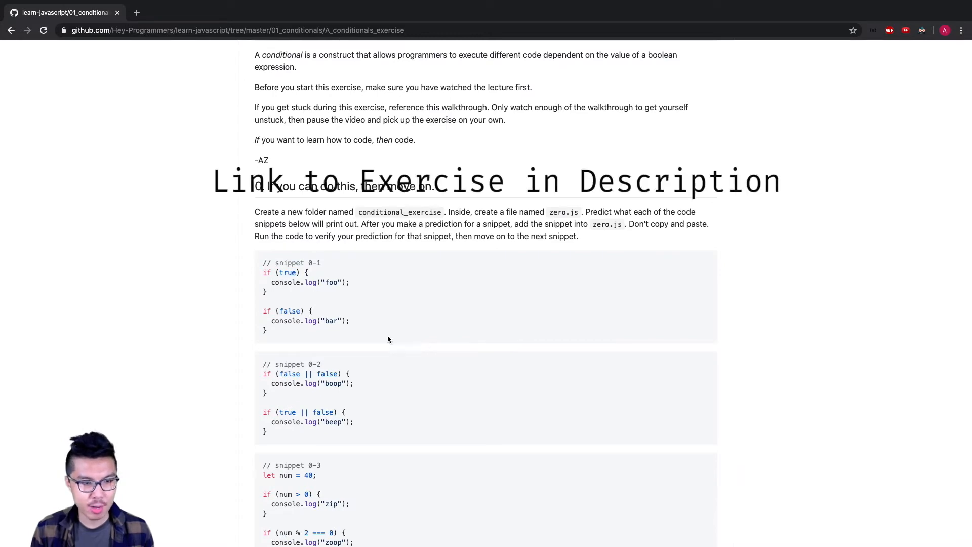
scroll(down, 3)
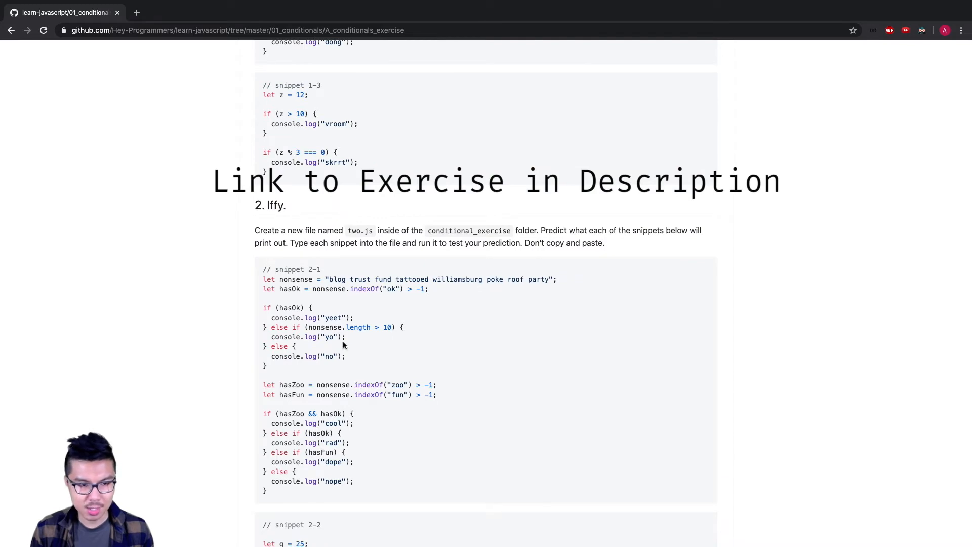
scroll(down, 3)
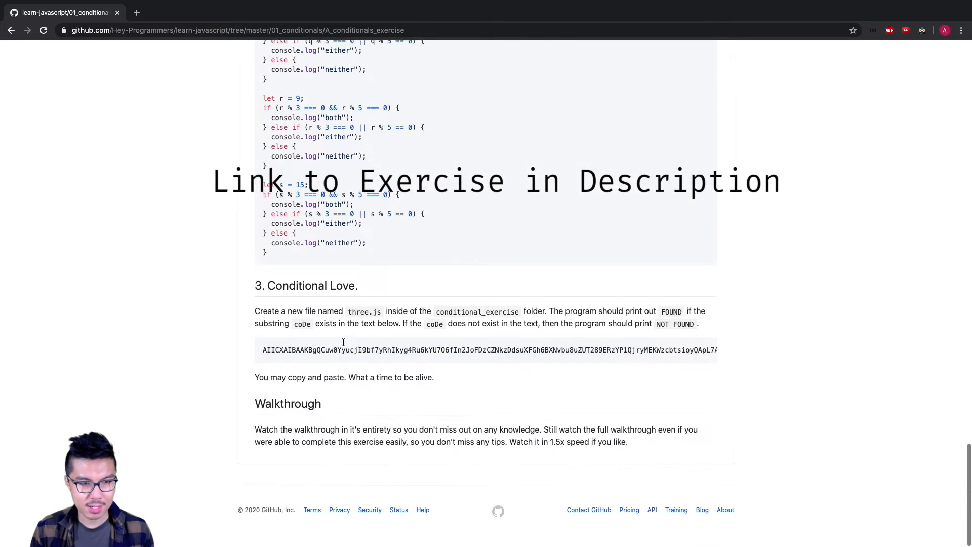
scroll(up, 3)
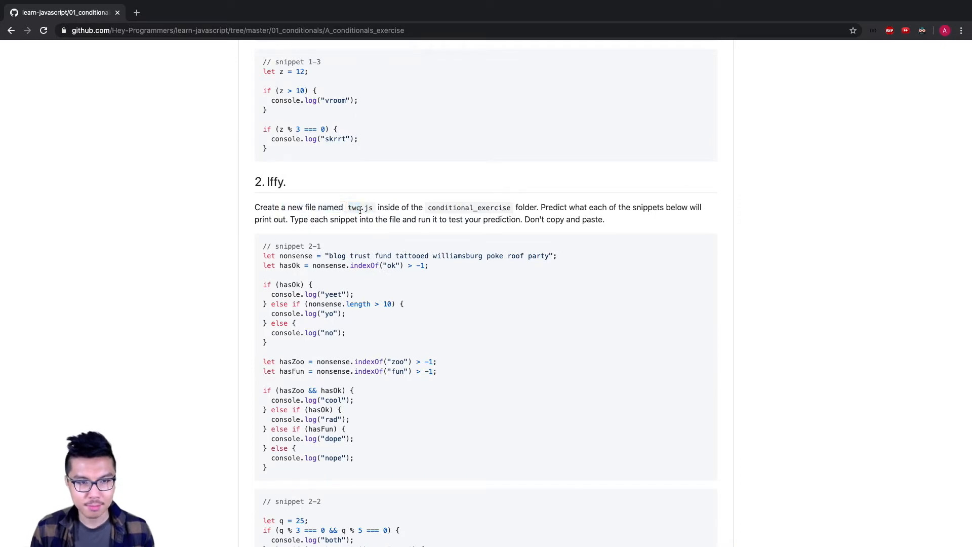
drag(262, 246, 267, 468)
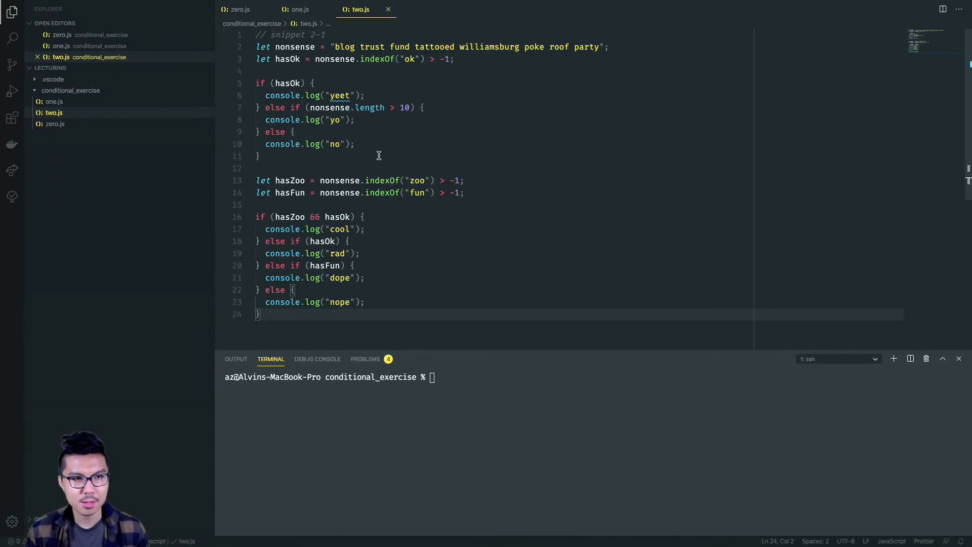
mouse_move(340, 135)
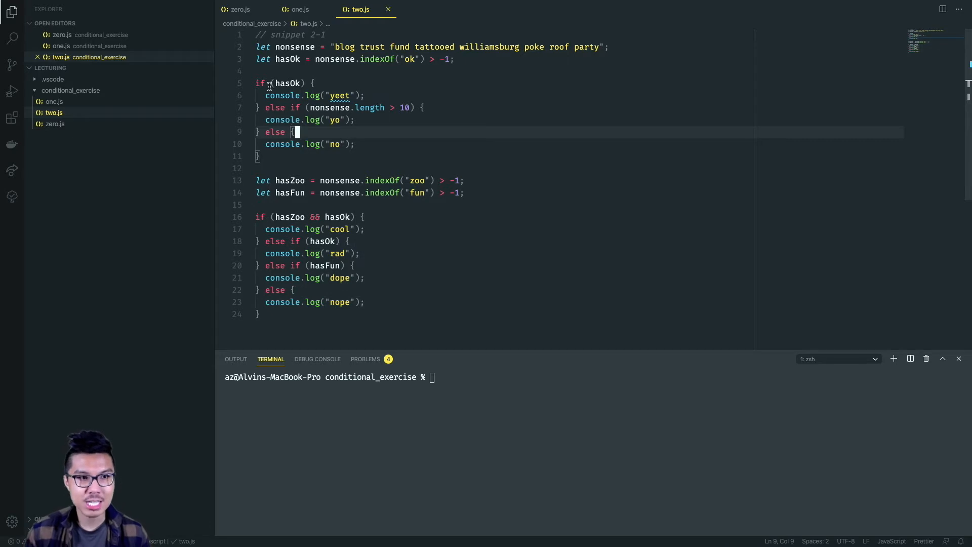
click(263, 156)
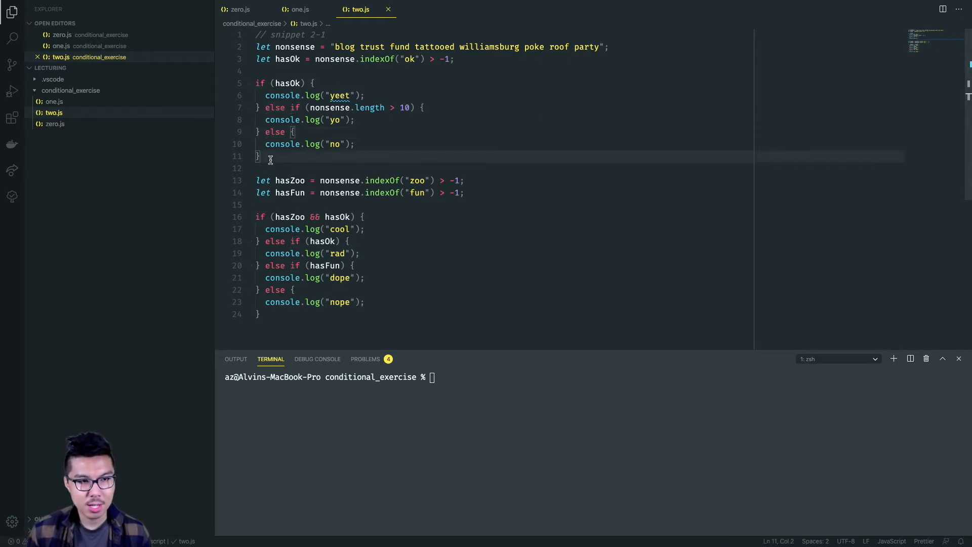
click(284, 95)
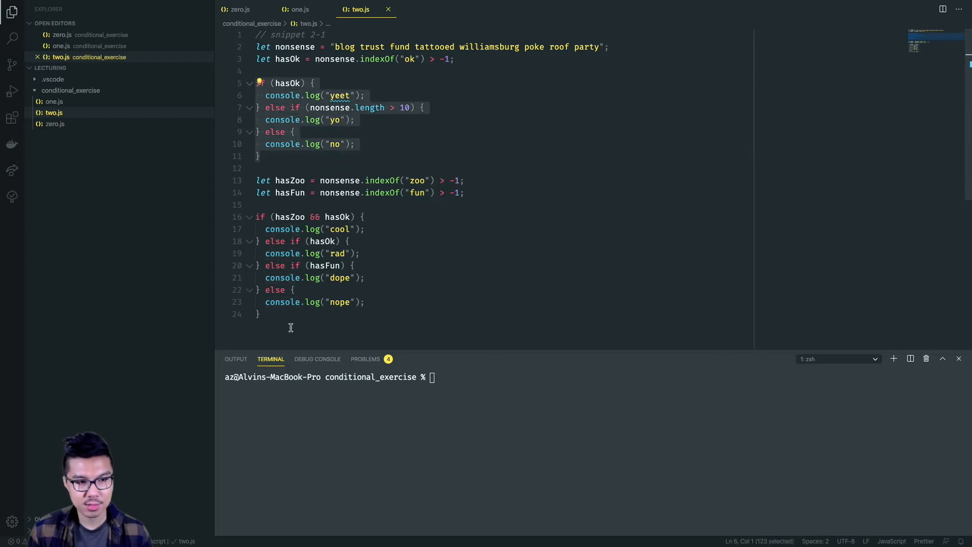
click(277, 144)
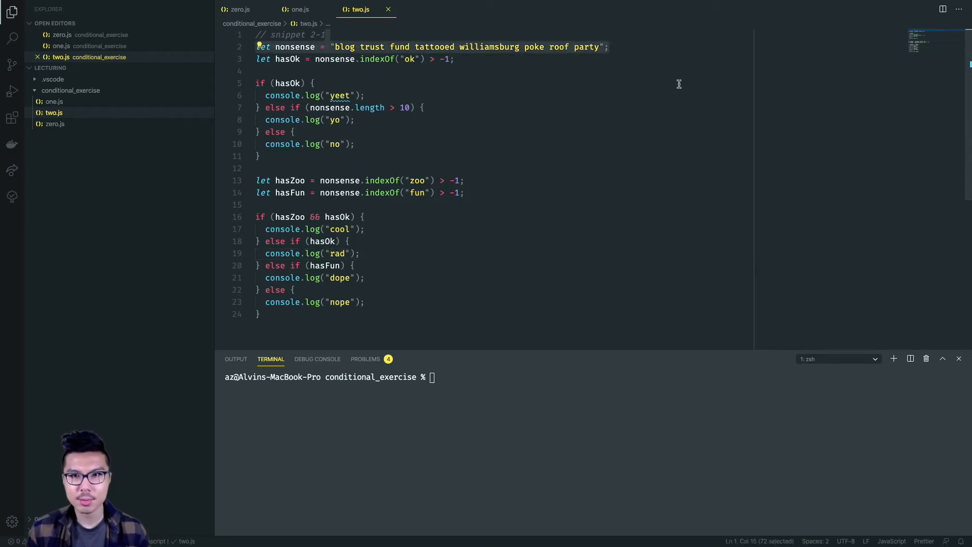
click(300, 46)
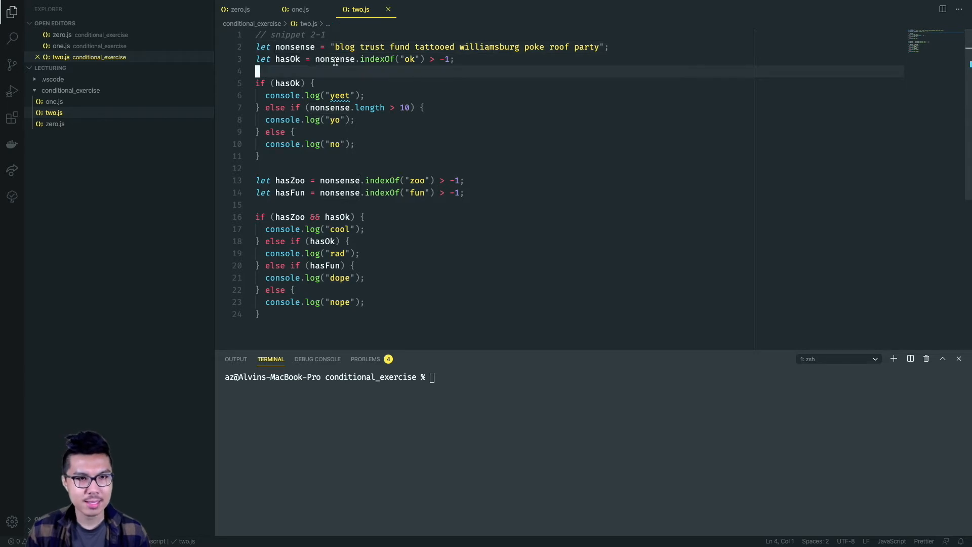
Step: Highlight the ok search term and the hasOk indexOf expression in two.js to explain them
click(335, 59)
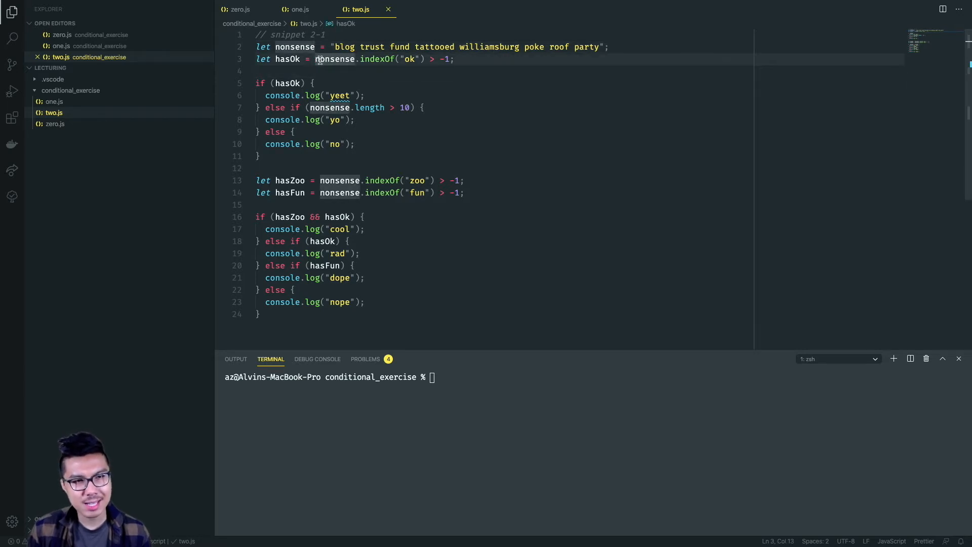
drag(314, 59, 419, 59)
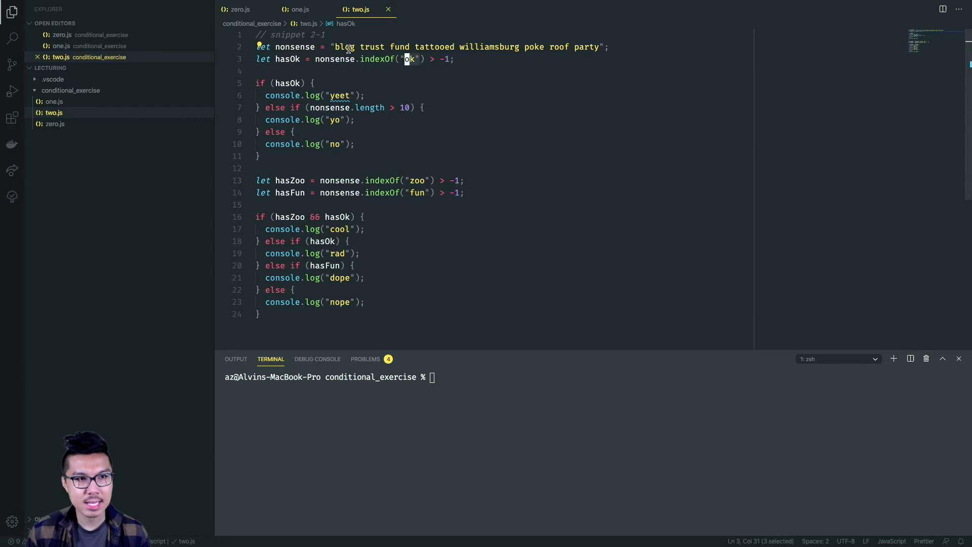
click(316, 82)
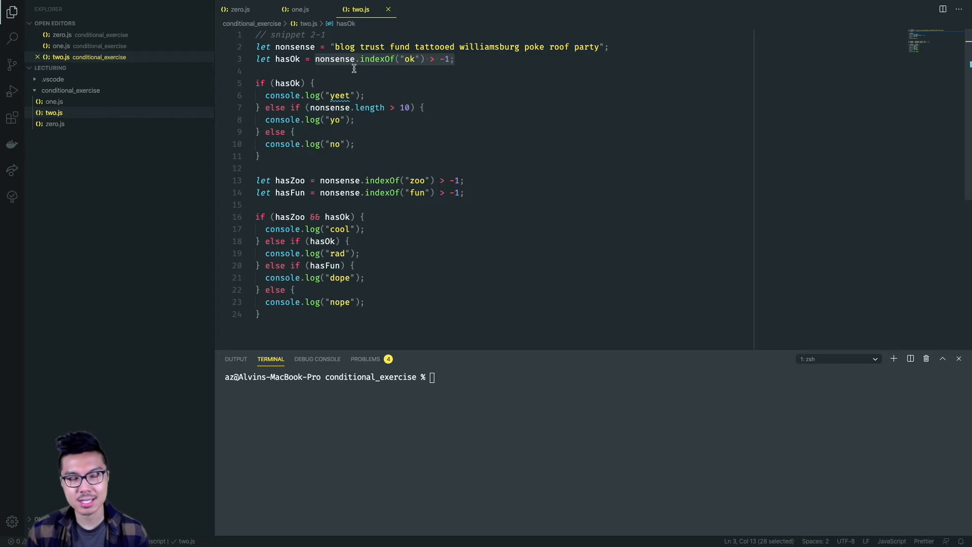
click(316, 83)
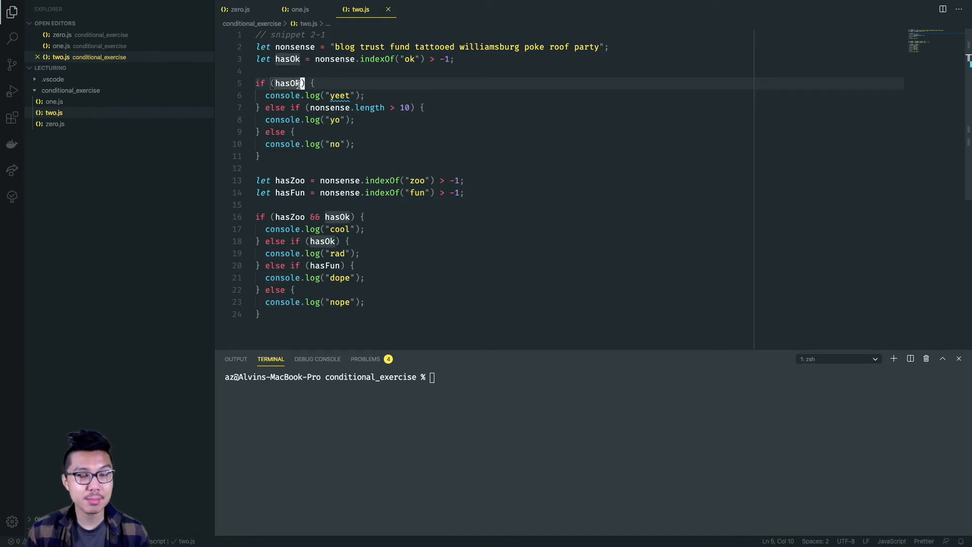
double_click(287, 83)
text( // yeet)
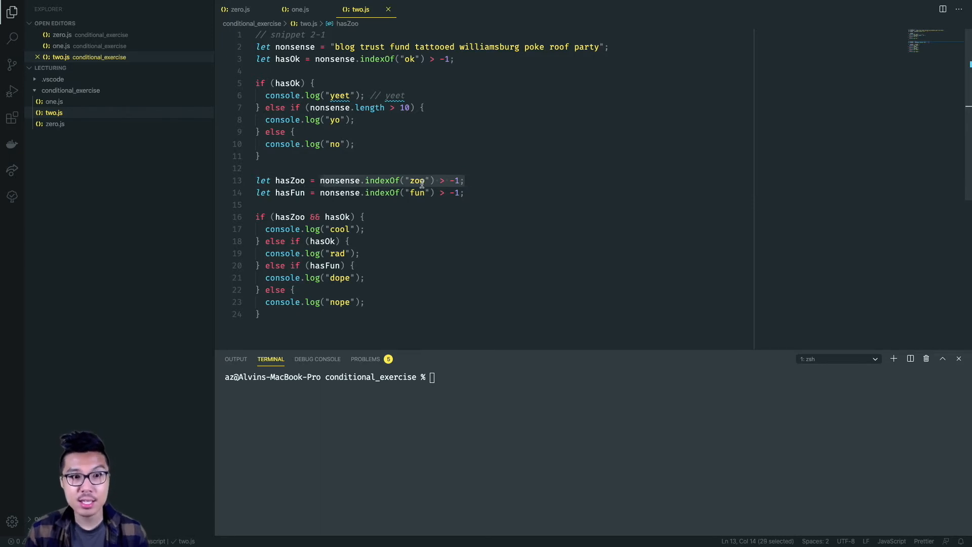
mouse_move(340, 180)
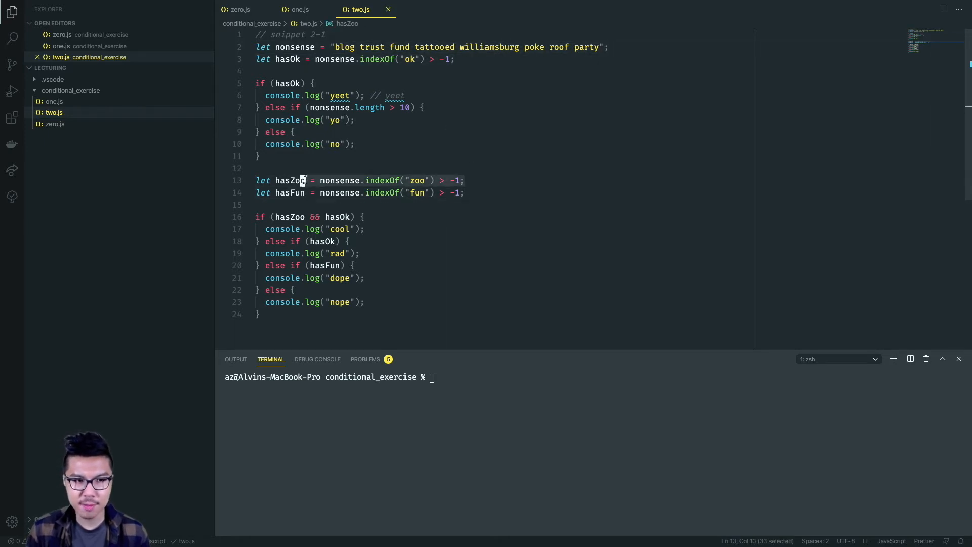
Step: Add // true/false prediction comments beside the hasFun and hasOk definitions
text(// false)
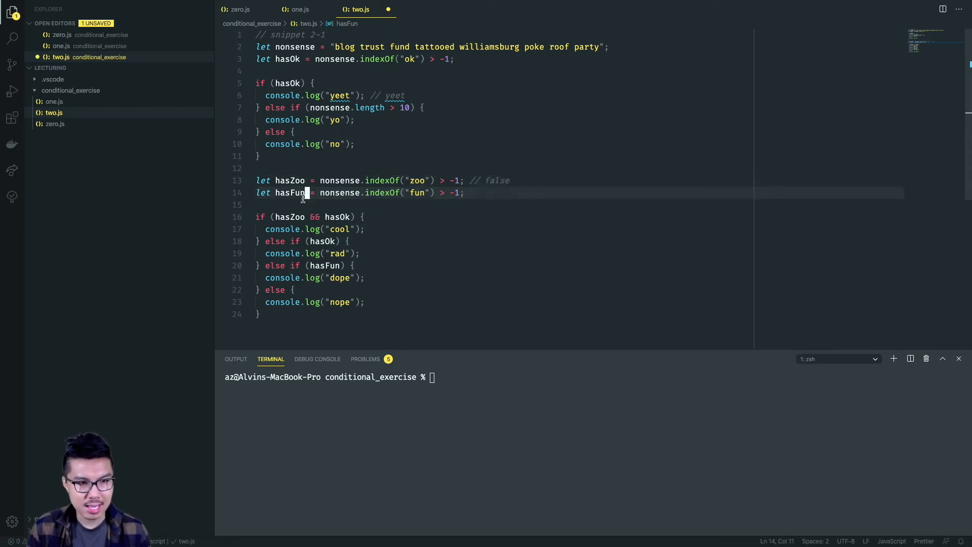
double_click(290, 192)
text( // true)
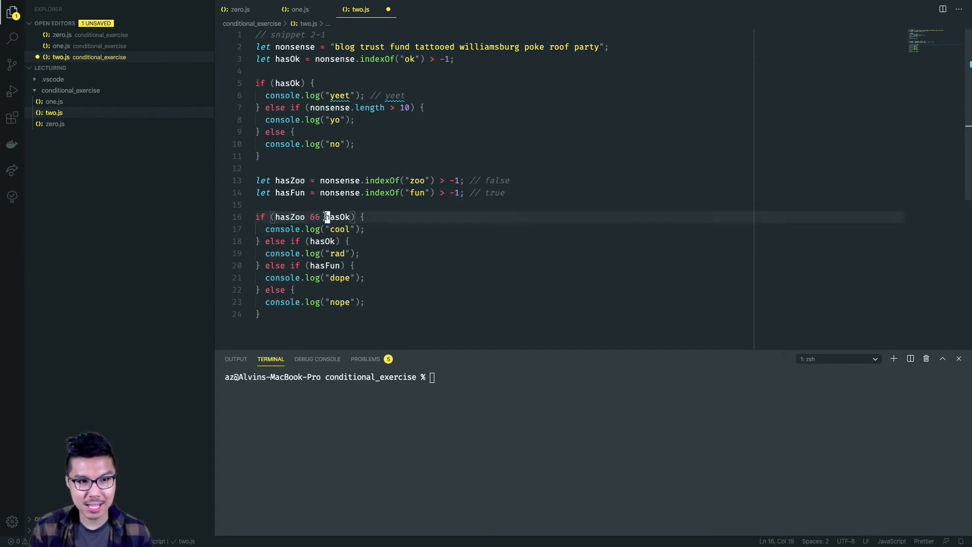
double_click(337, 216)
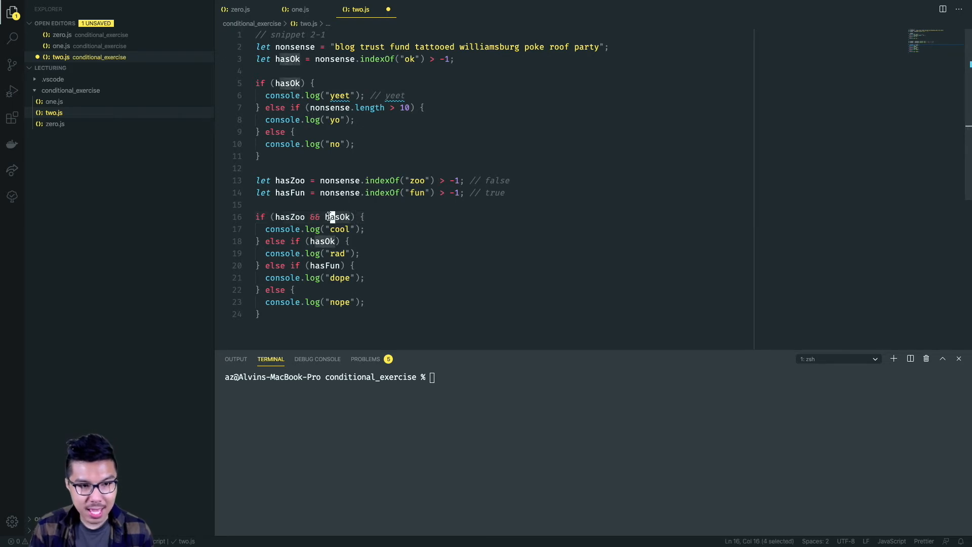
click(287, 59)
text( // true)
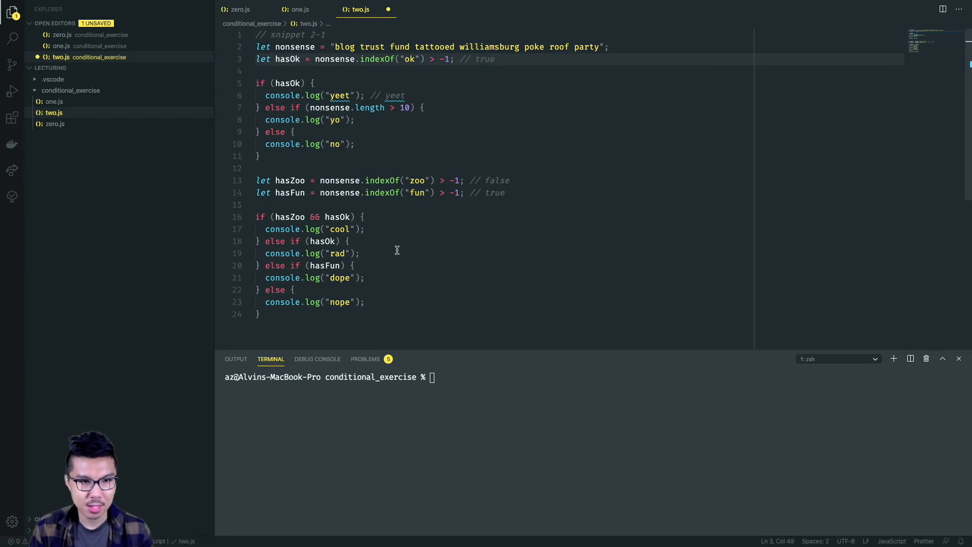
Step: Append // rad after the rad console.log and run node two.js in the terminal
click(287, 216)
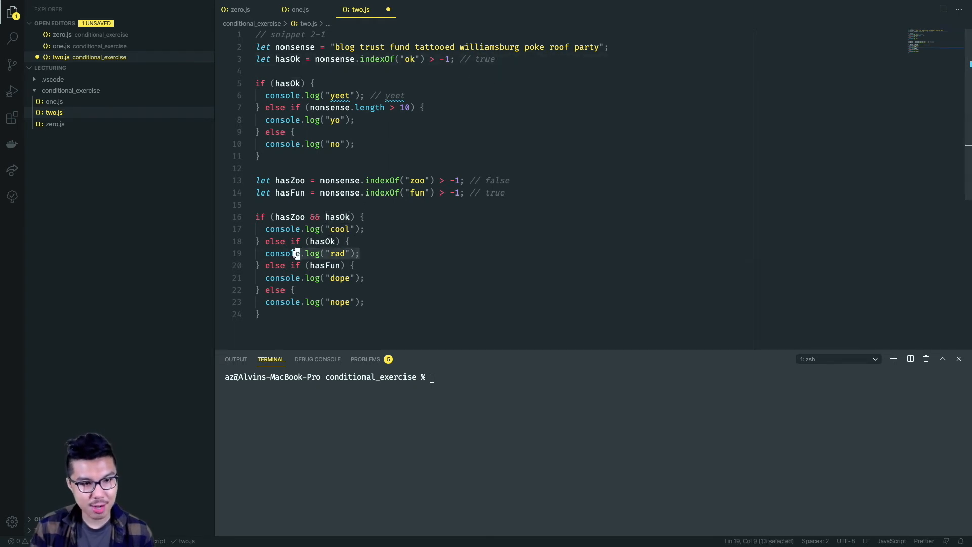
text(//rad)
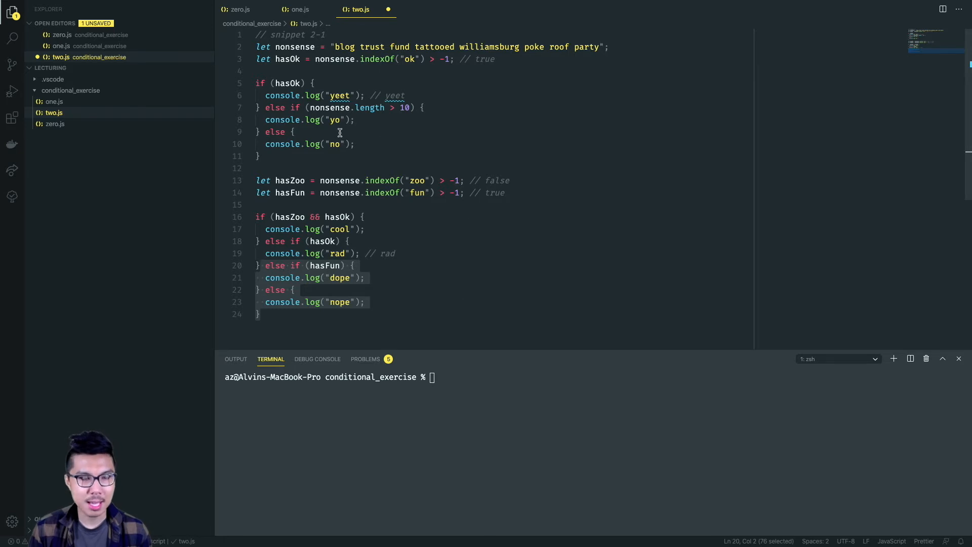
click(394, 95)
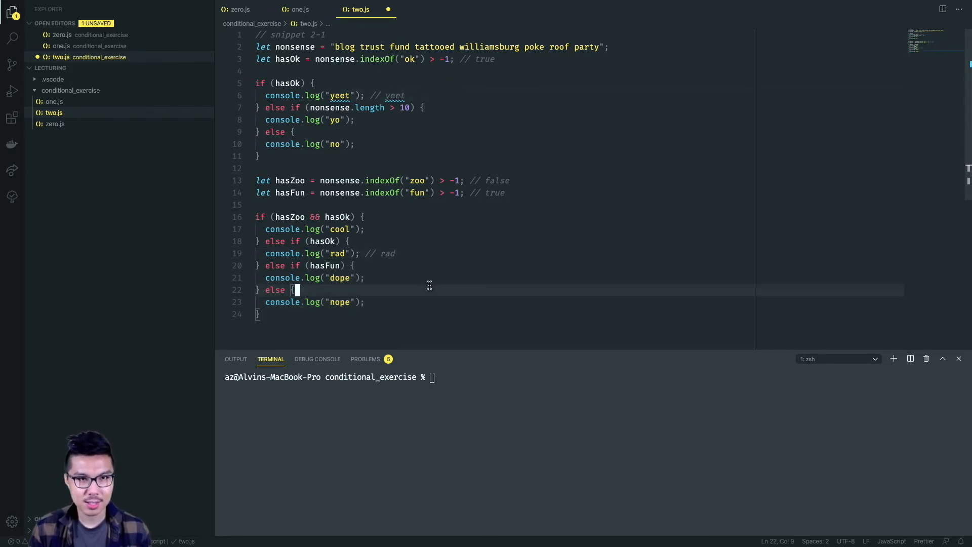
text(node two.js)
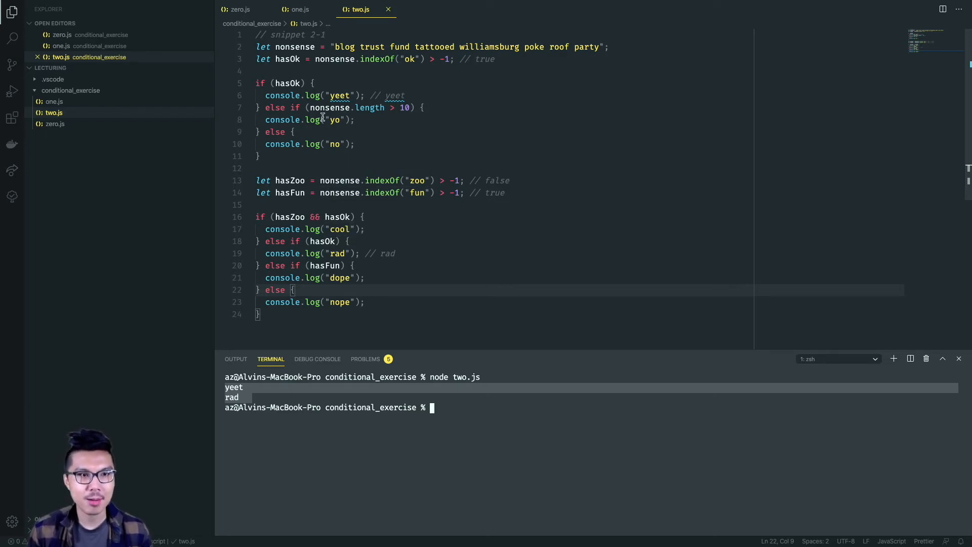
mouse_move(289, 181)
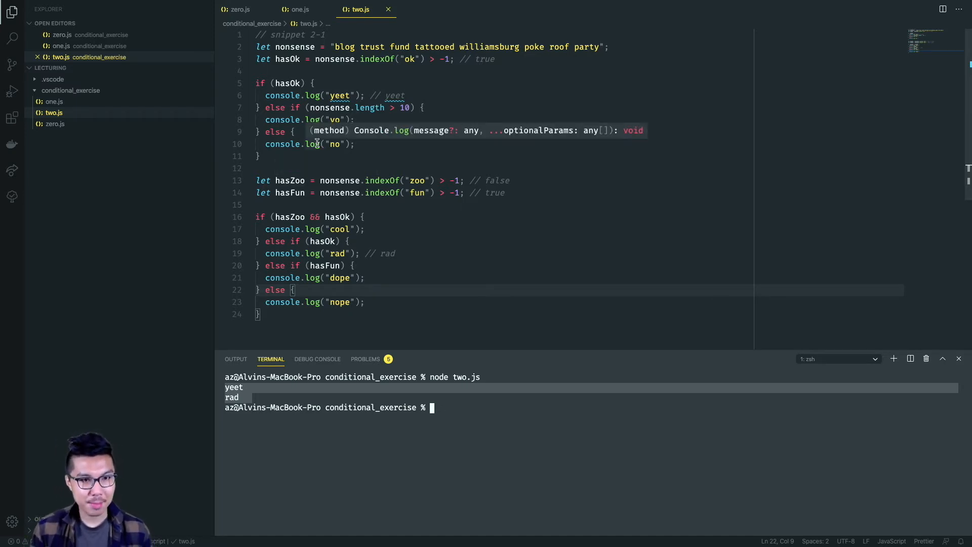
mouse_move(315, 169)
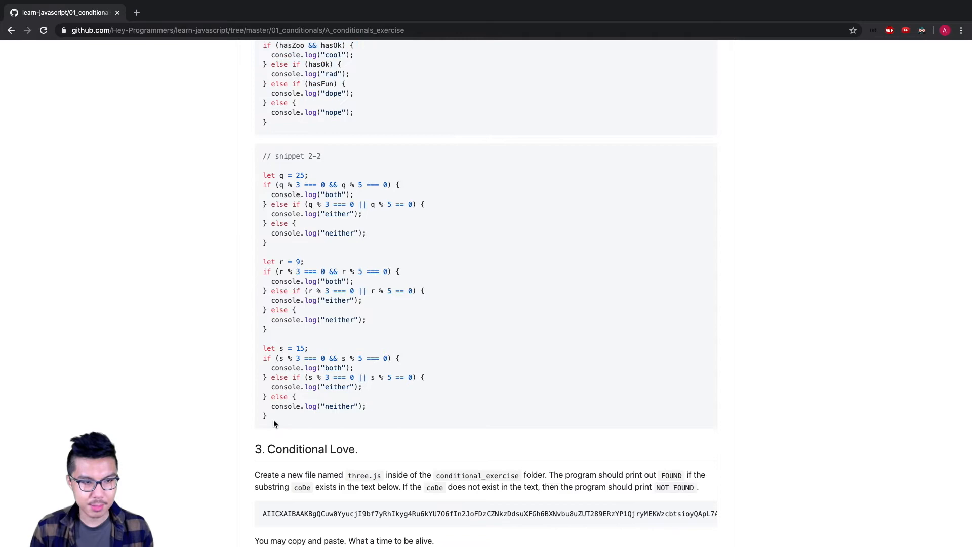
Step: Select snippet 2-2 on the exercise page and comment out the snippet 2-1 code in two.js
drag(260, 156, 267, 416)
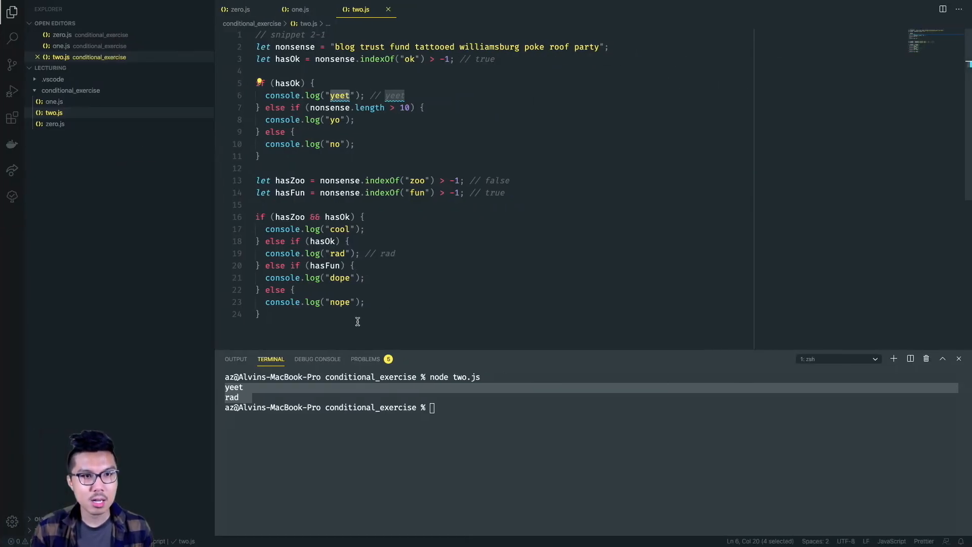
key(cmd+/)
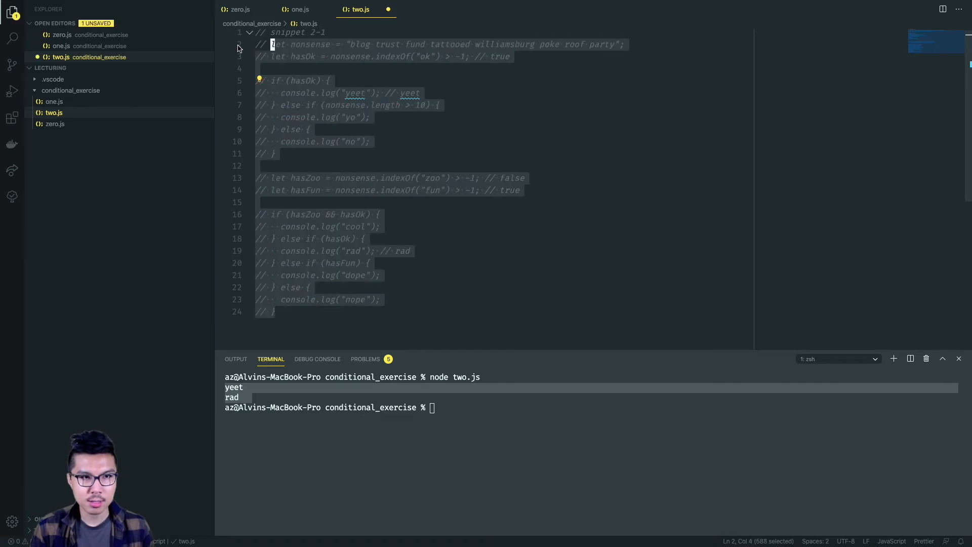
scroll(down, 3)
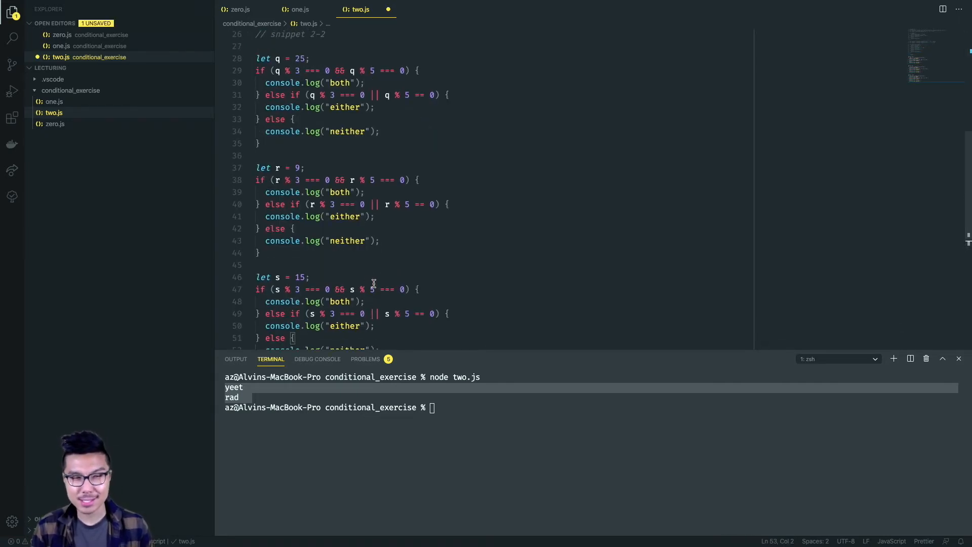
mouse_move(326, 166)
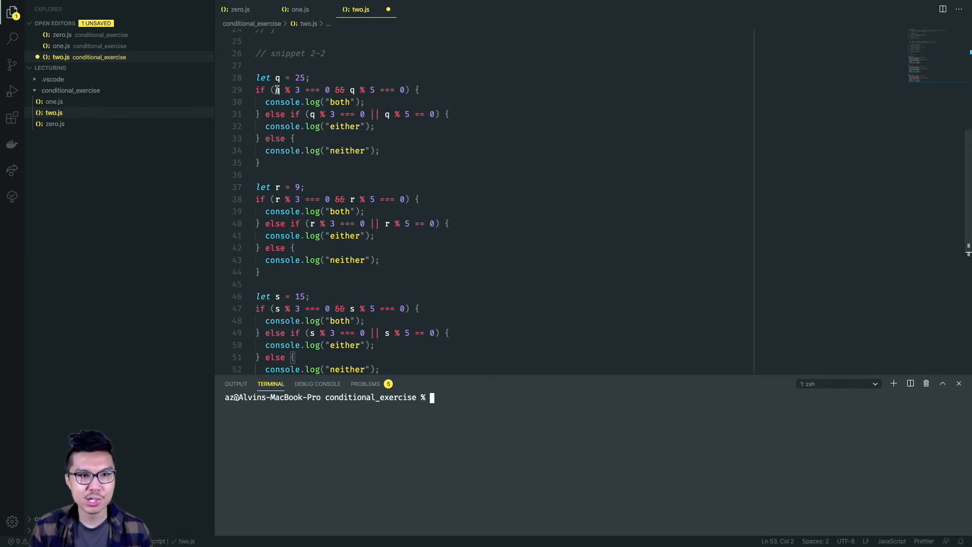
Step: Highlight part of the q condition to explain which branch runs
drag(277, 89, 406, 90)
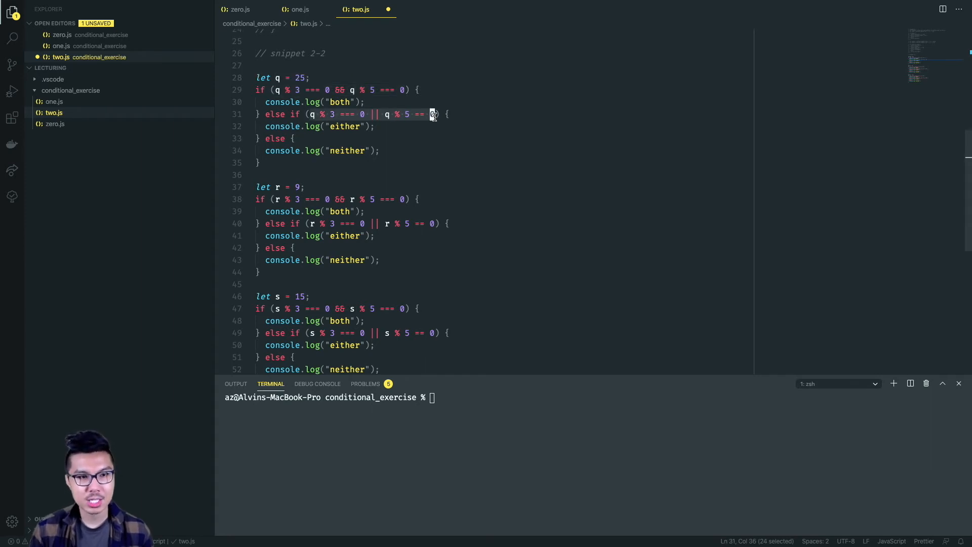
mouse_move(319, 116)
text( // RUNS)
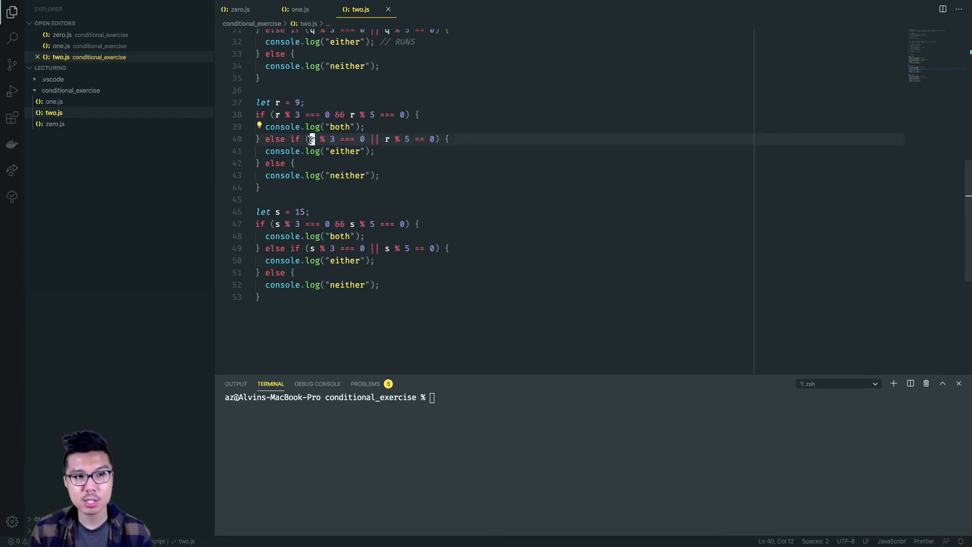
Step: Add // RUNS to the r 'either' and s 'both' log lines, then run node two.js
drag(310, 138, 434, 138)
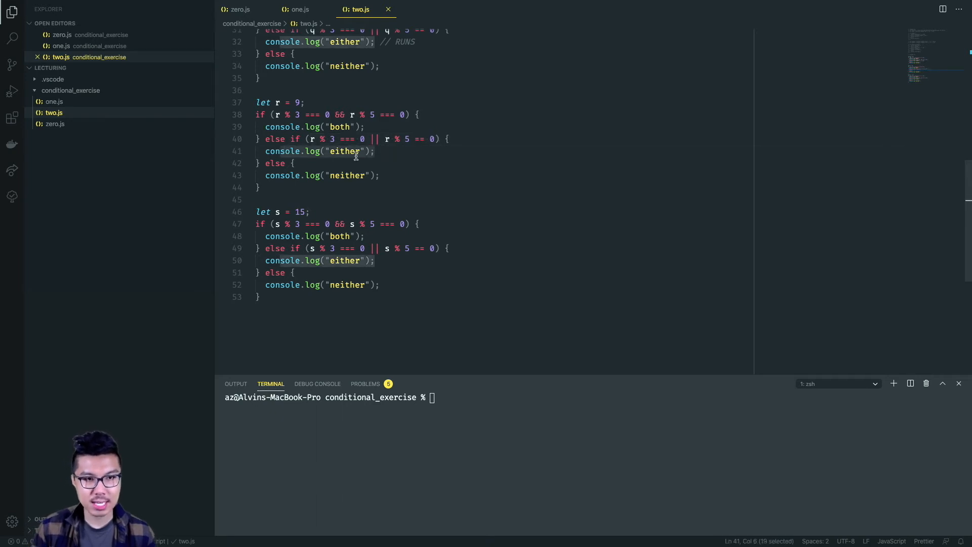
text(// RUNS)
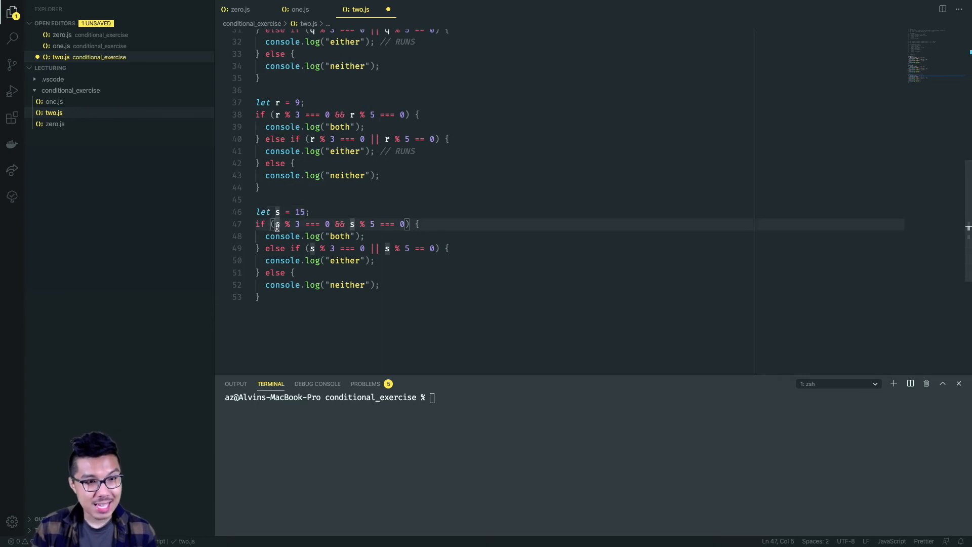
drag(277, 224, 326, 224)
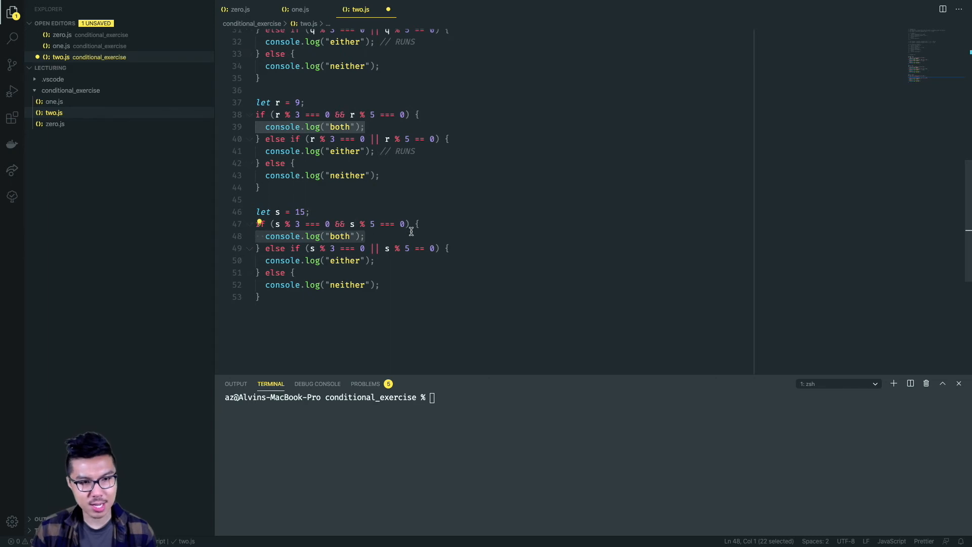
text(// RUNS)
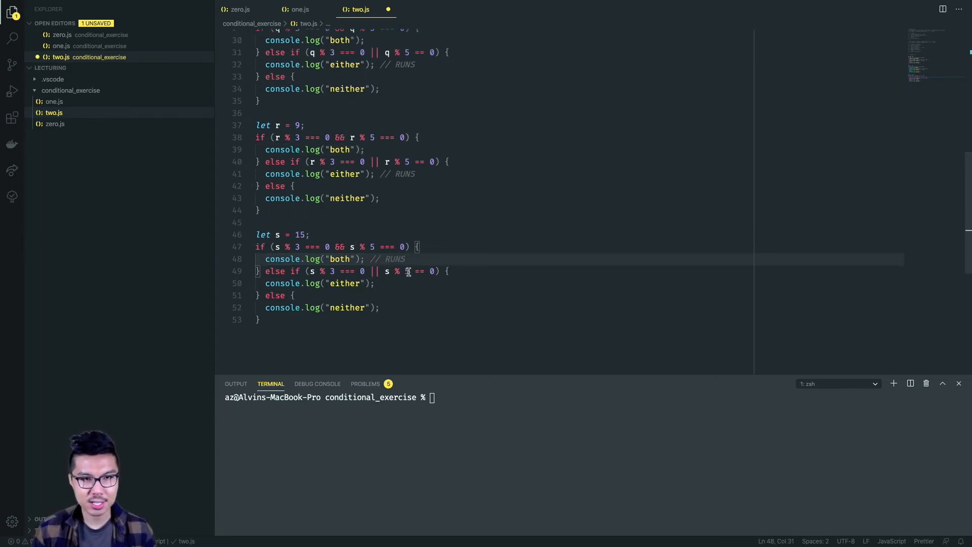
scroll(up, 3)
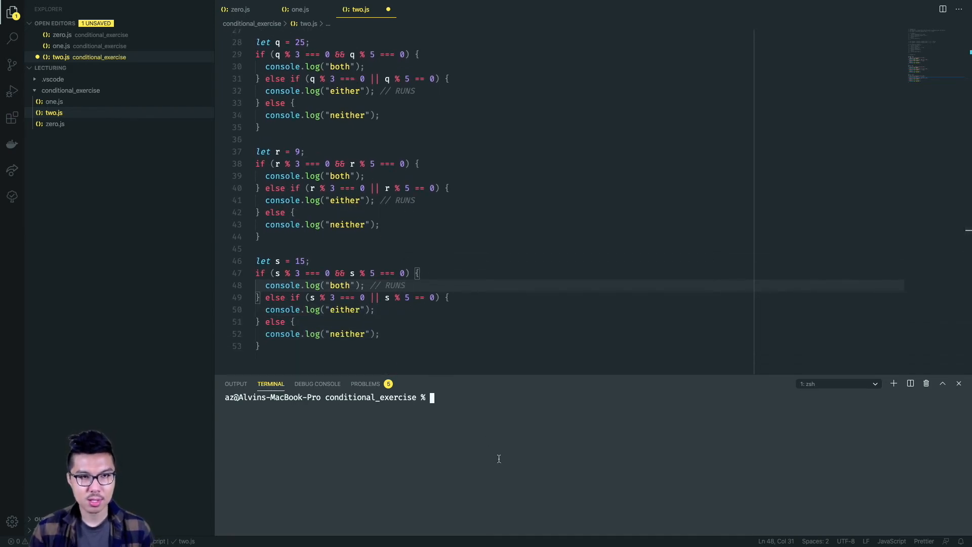
text(node two.js)
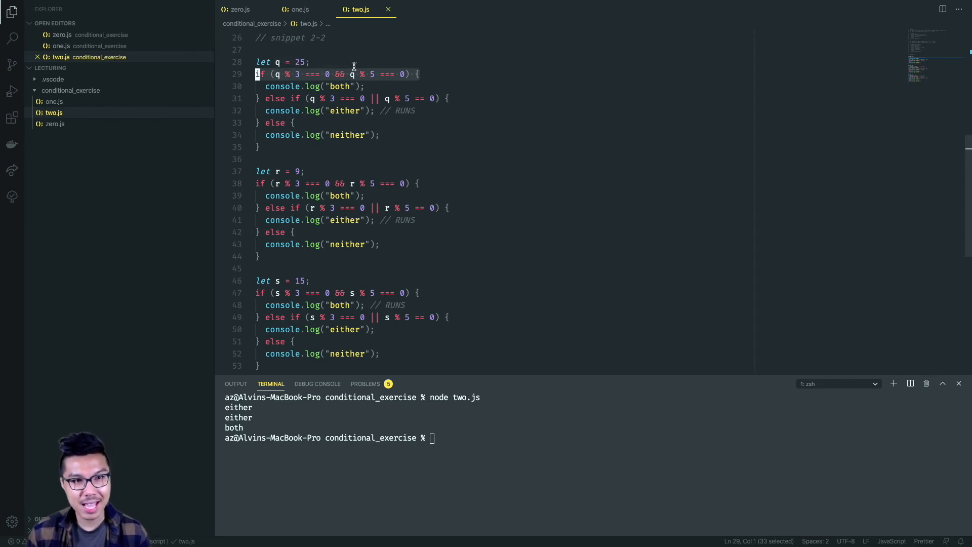
mouse_move(400, 73)
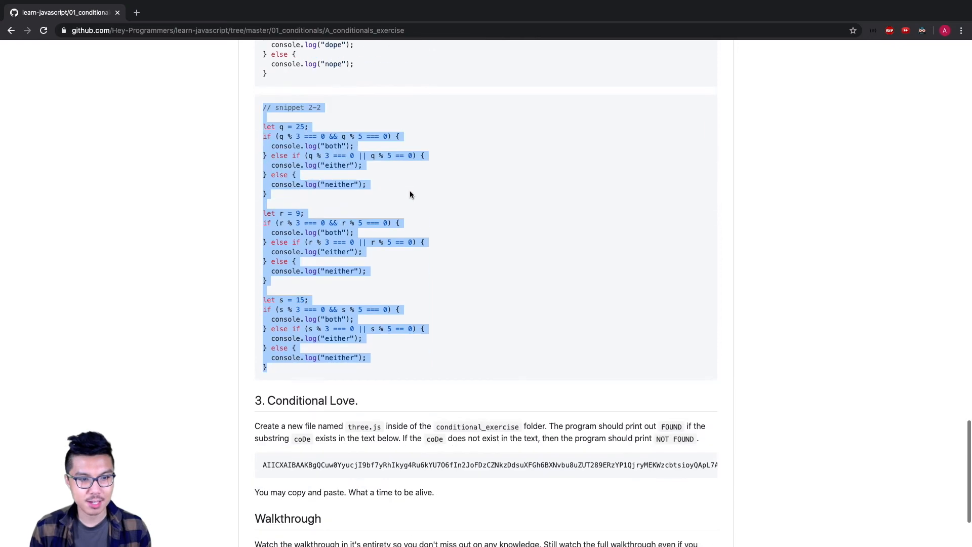
Step: Scroll to the Conditional Love task, note three.js, and select its long random text string
scroll(down, 3)
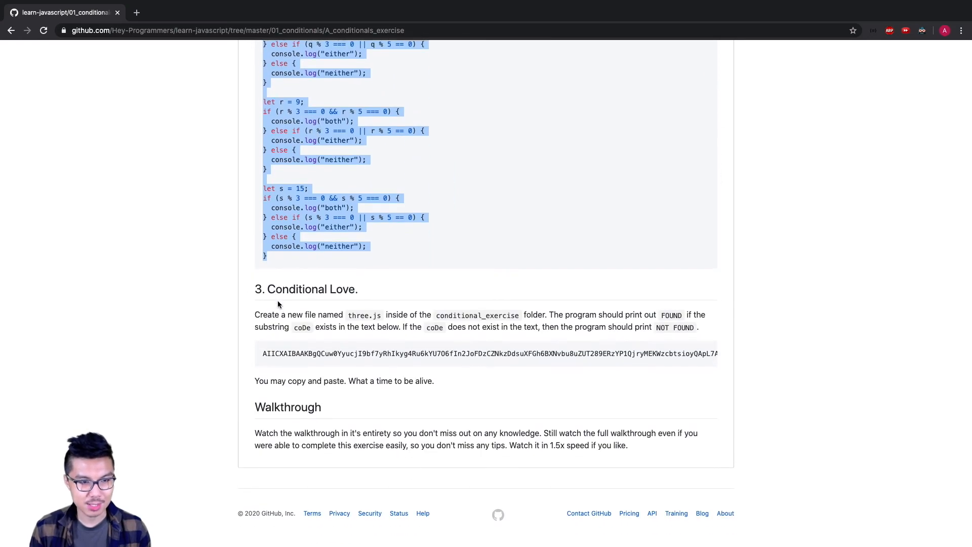
mouse_move(262, 354)
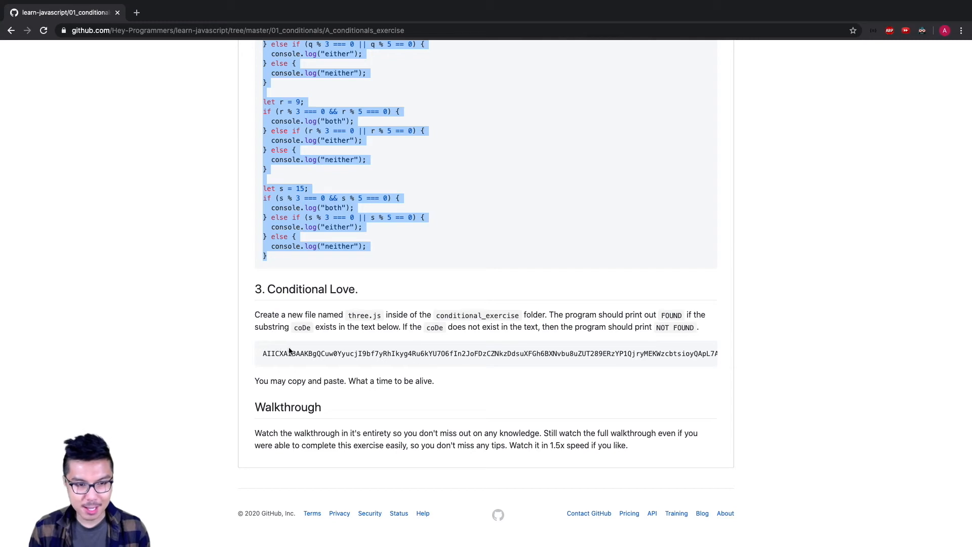
mouse_move(362, 332)
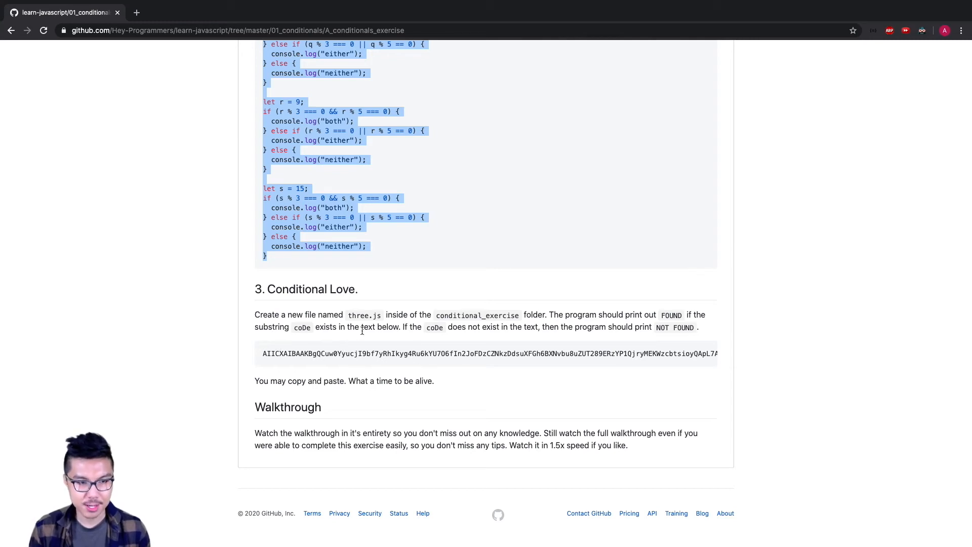
click(362, 330)
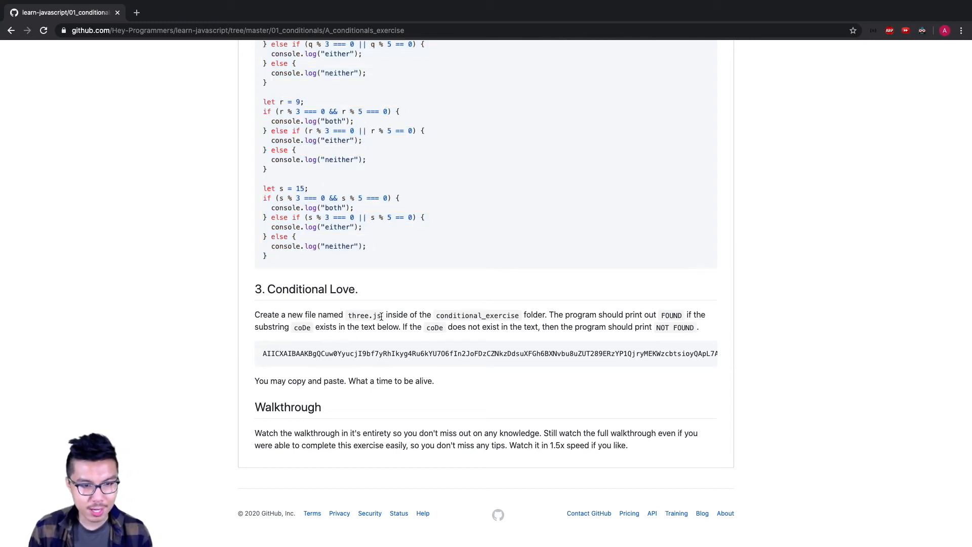
double_click(364, 315)
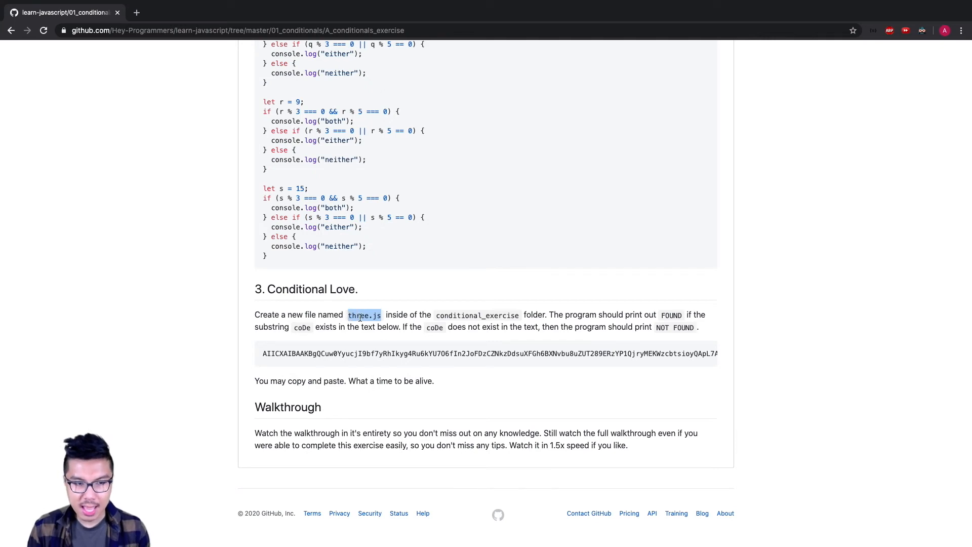
mouse_move(537, 307)
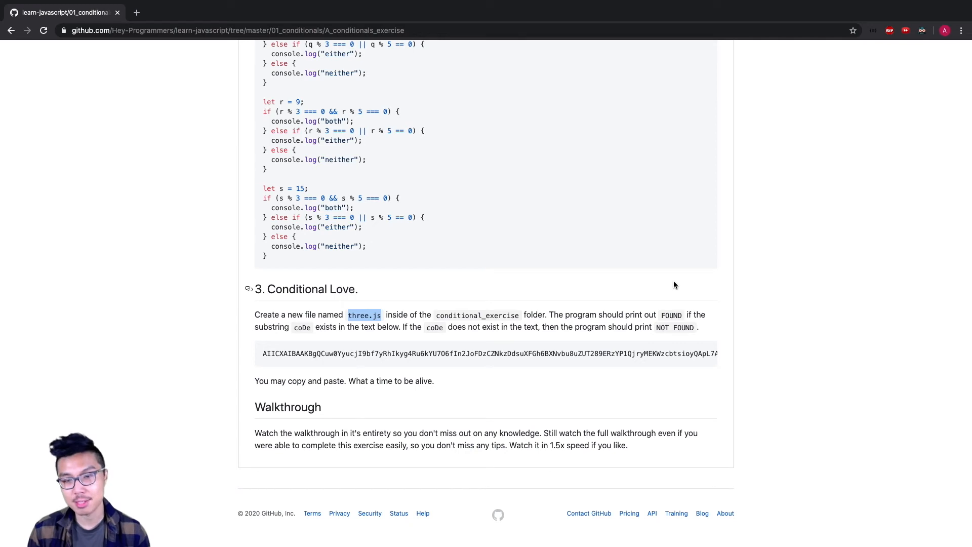
drag(255, 314, 674, 314)
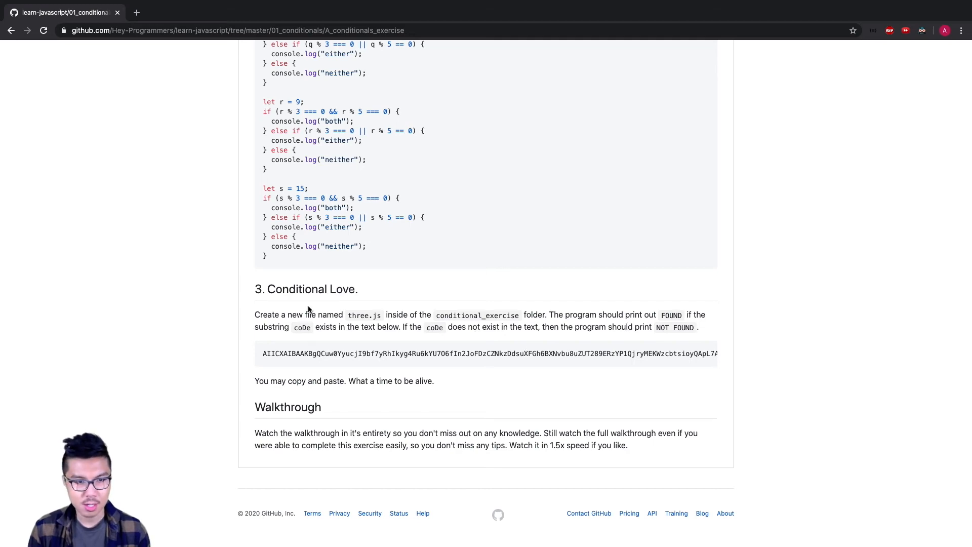
drag(292, 314, 353, 316)
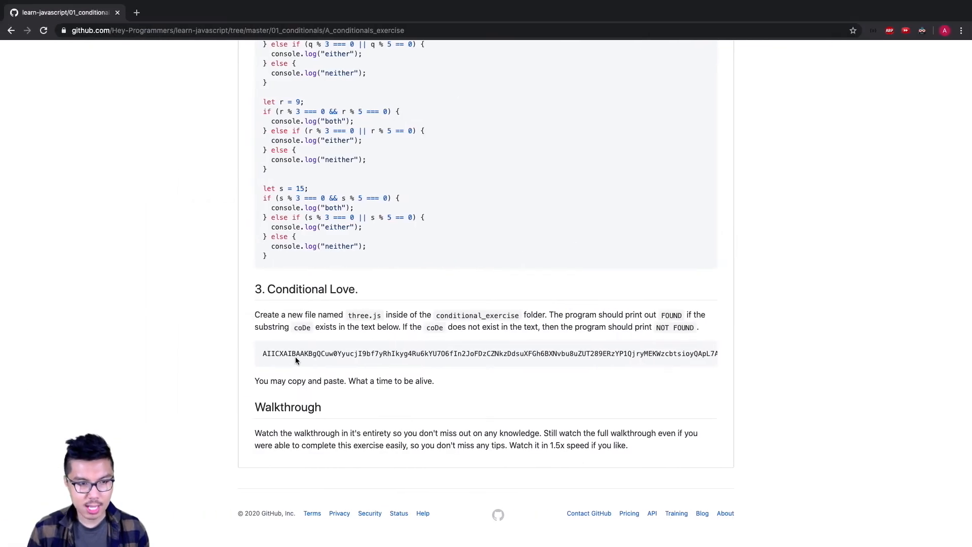
mouse_move(417, 365)
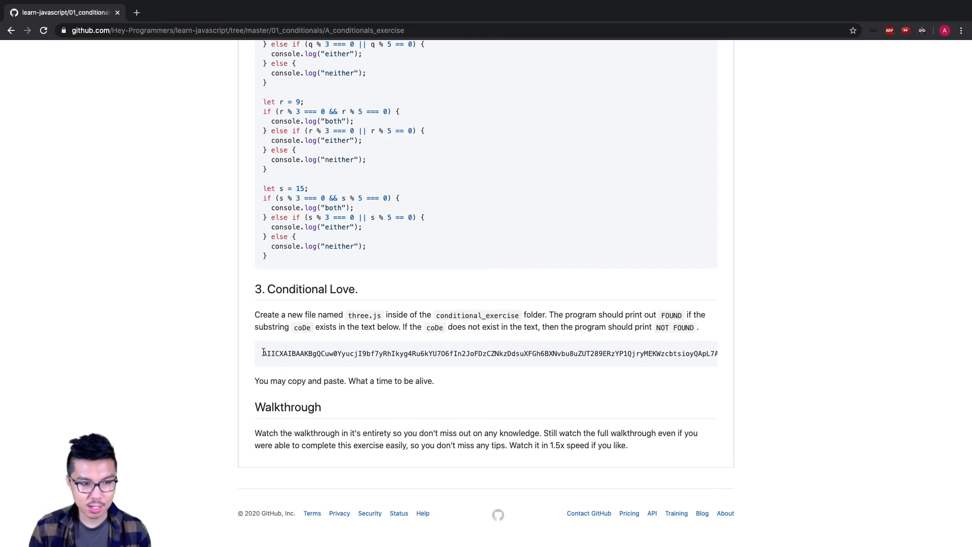
triple_click(484, 352)
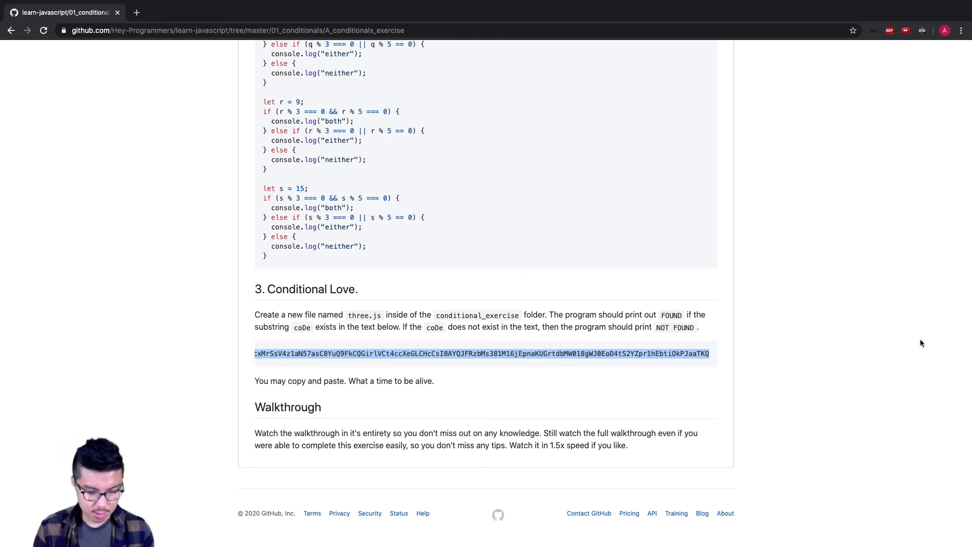
mouse_move(478, 373)
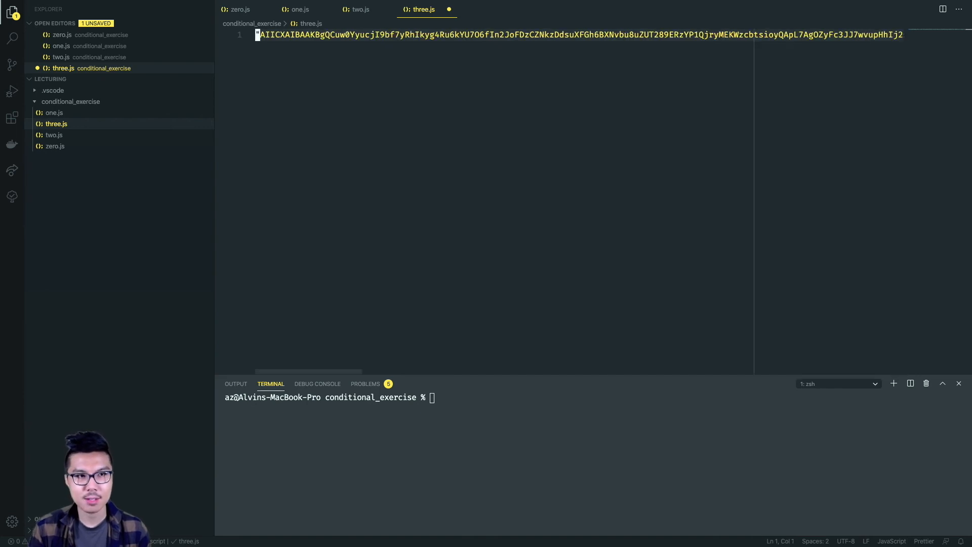
Step: Assign the pasted string with 'let longStr =' in three.js and select the coDe substring
text(let l)
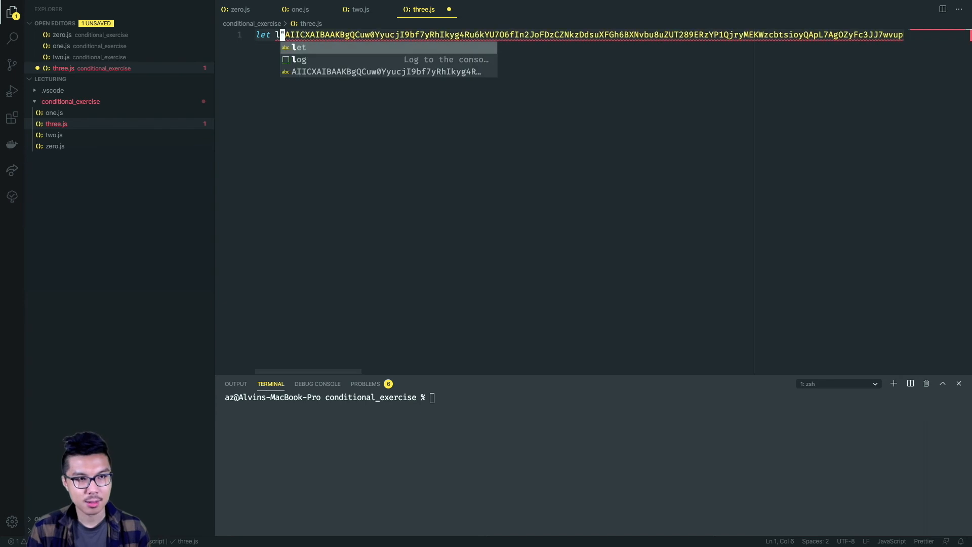
text(ongStr =)
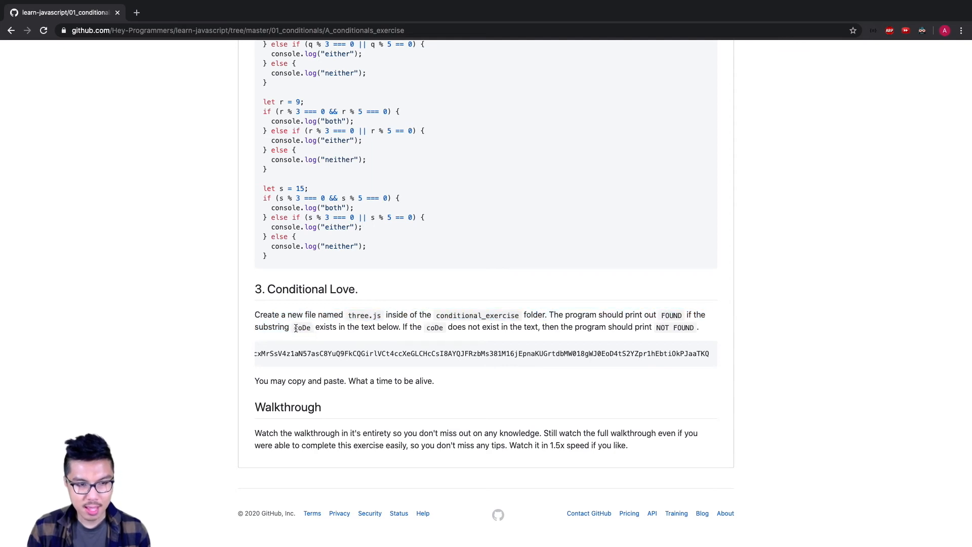
double_click(302, 327)
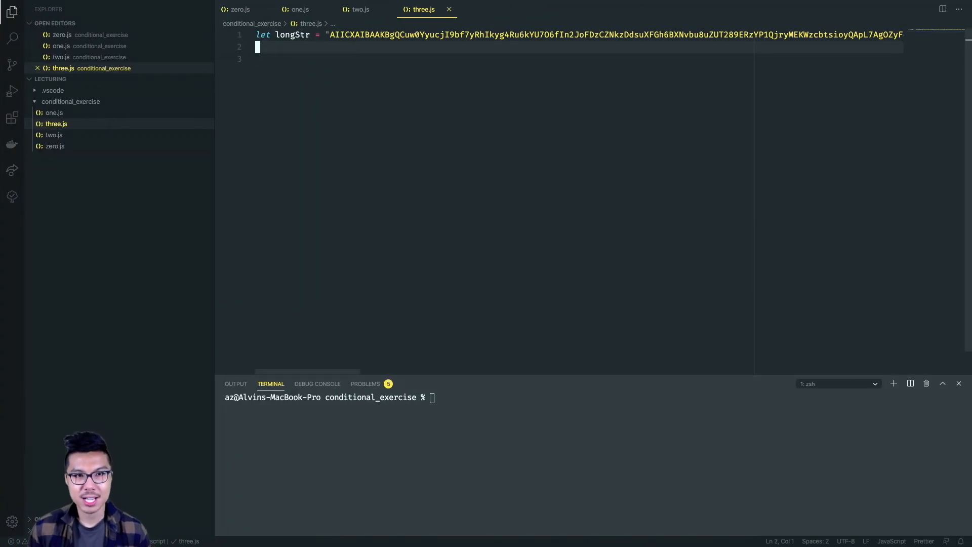
mouse_move(366, 92)
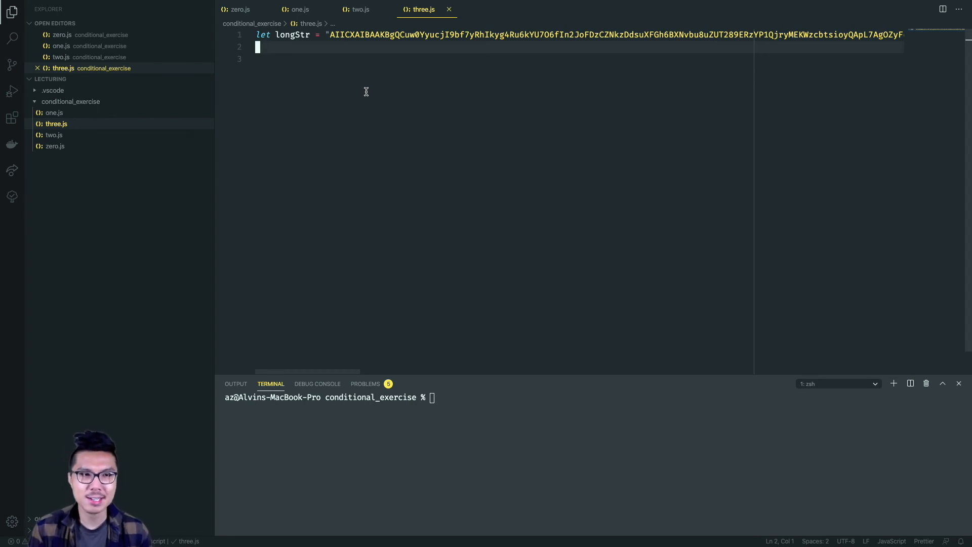
Step: Log longStr, then add an if/else on longStr.indexOf('coDe') > -1 logging FOUND or NOT FOUND
text(longs)
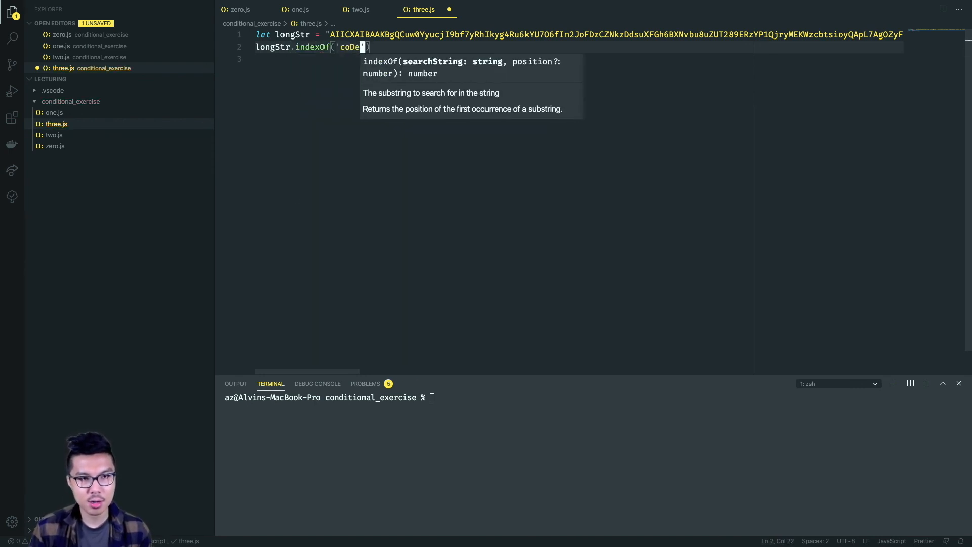
text();)
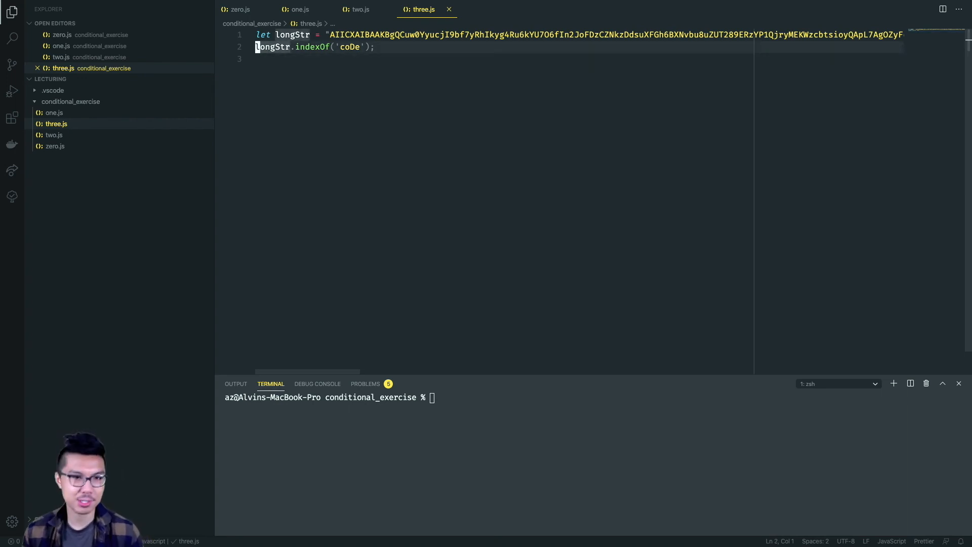
key(Enter)
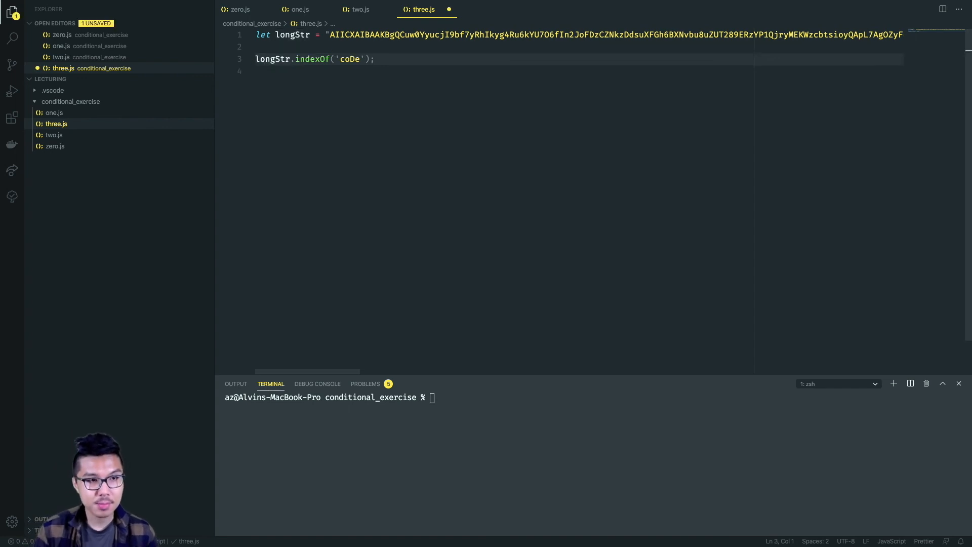
text(if ()
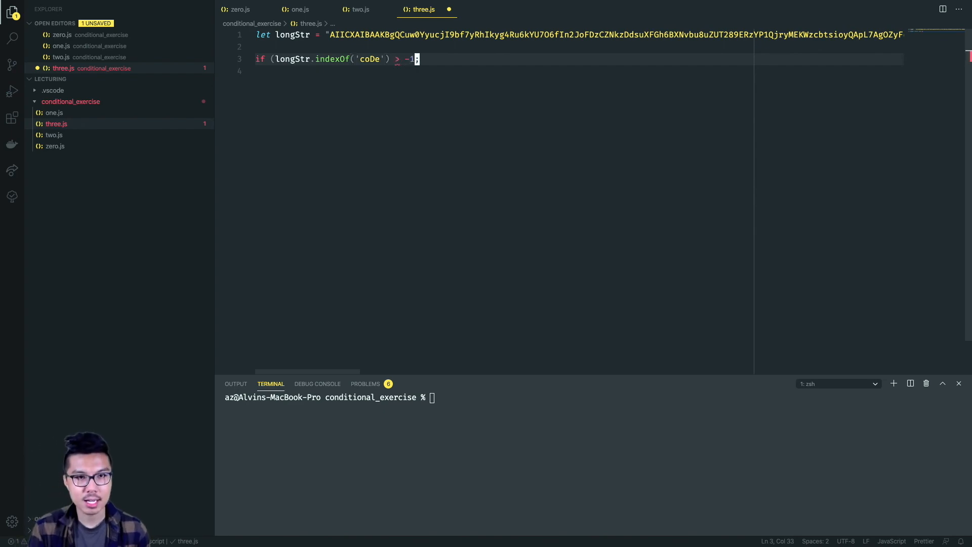
text({)
text(} else)
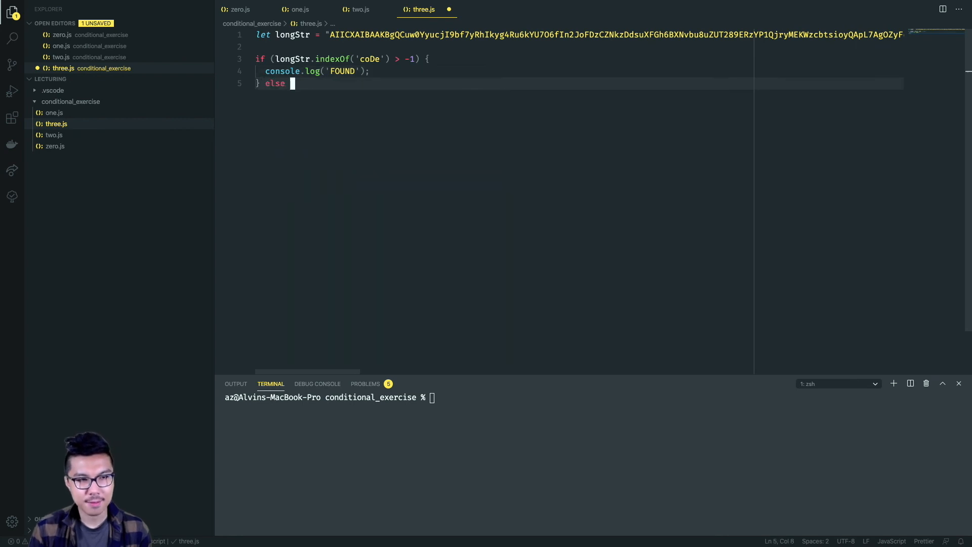
text({)
text(console.log('NOT FOUND');)
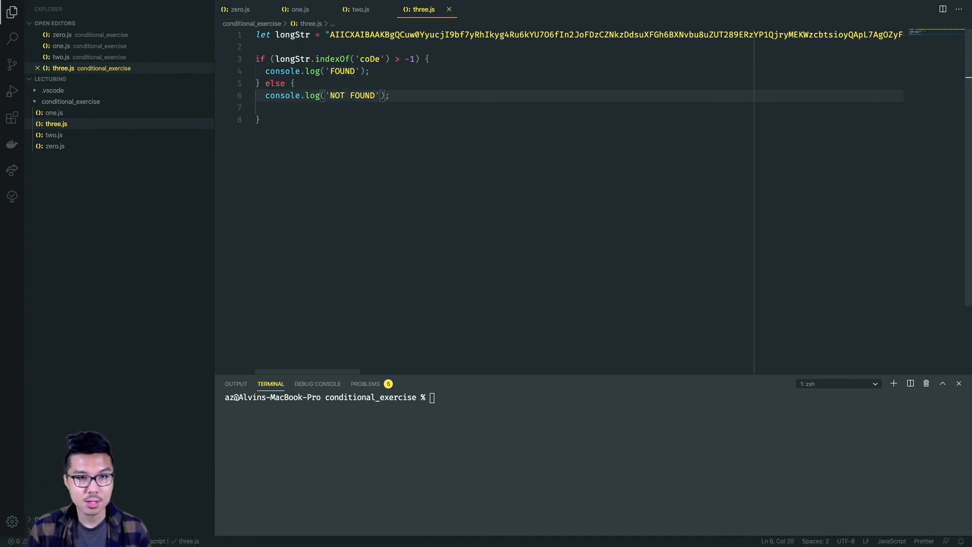
text(cle)
text(node three.js)
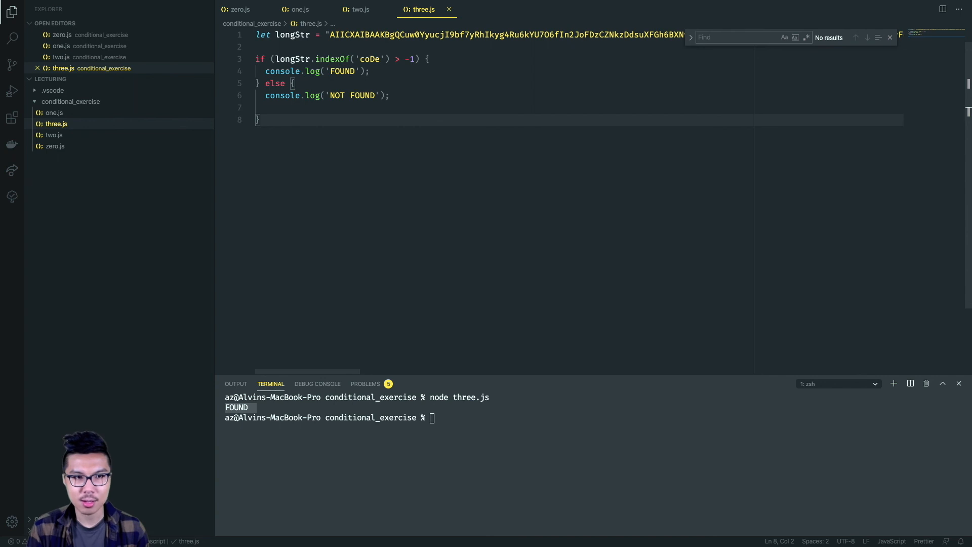
Step: Enter 'coD' in Visual Studio Code while checking that node three.js prints FOUND
text(coD)
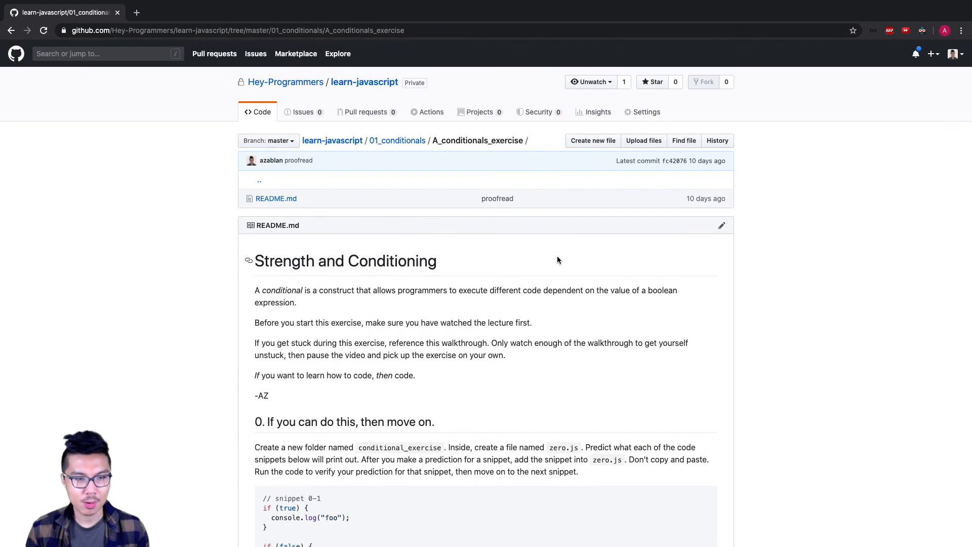
scroll(down, 3)
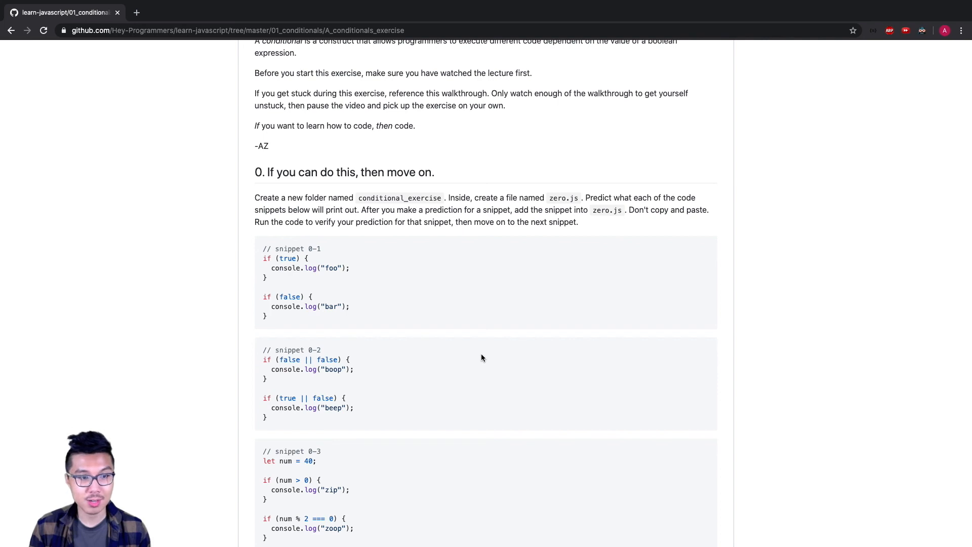
scroll(down, 3)
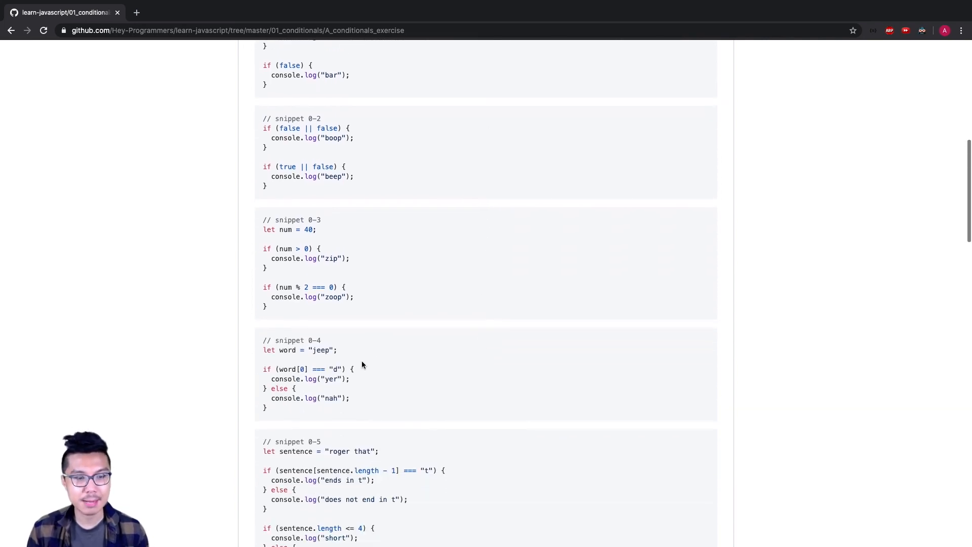
scroll(down, 3)
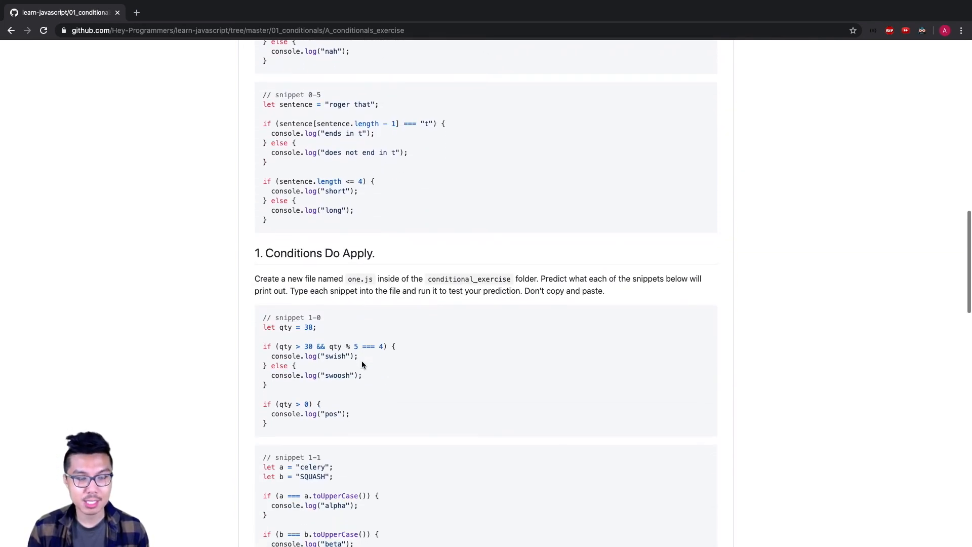
scroll(down, 3)
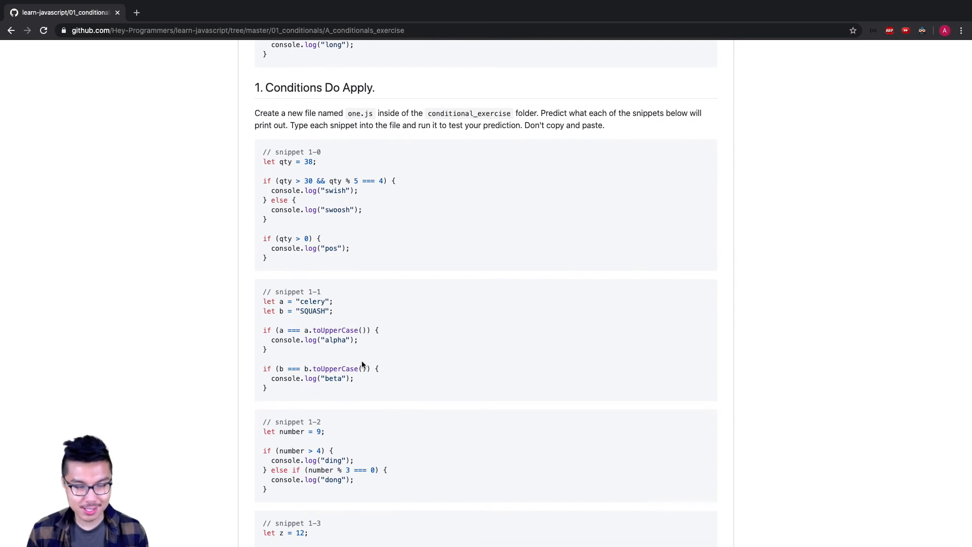
scroll(down, 3)
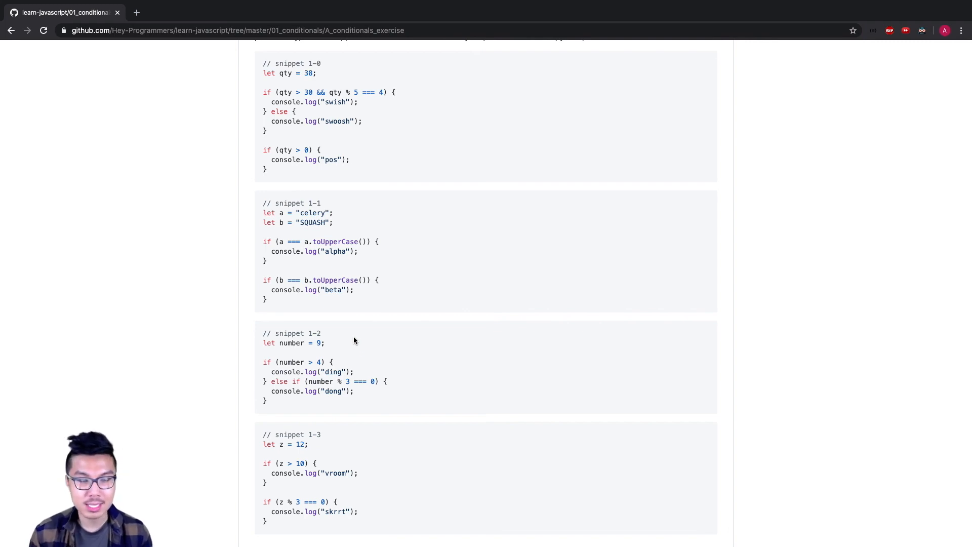
scroll(down, 3)
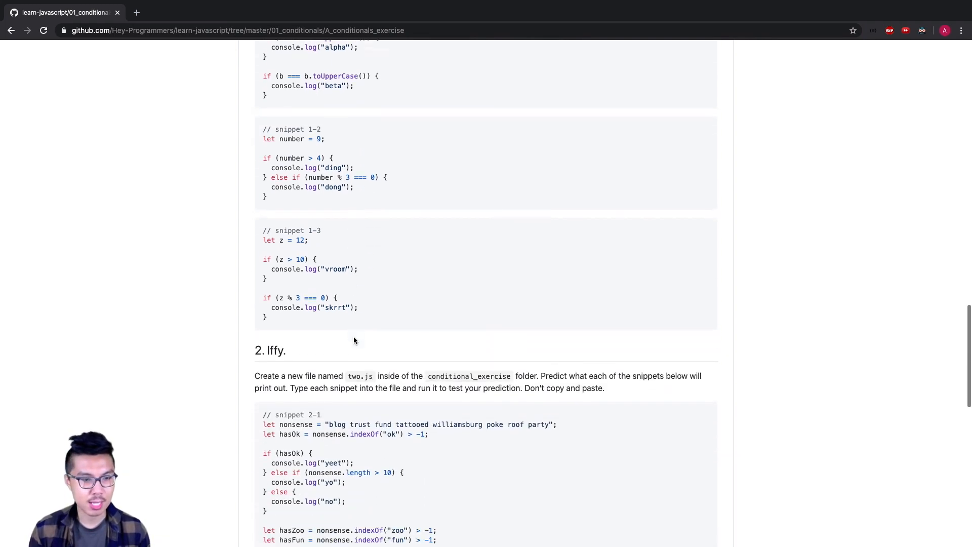
scroll(down, 3)
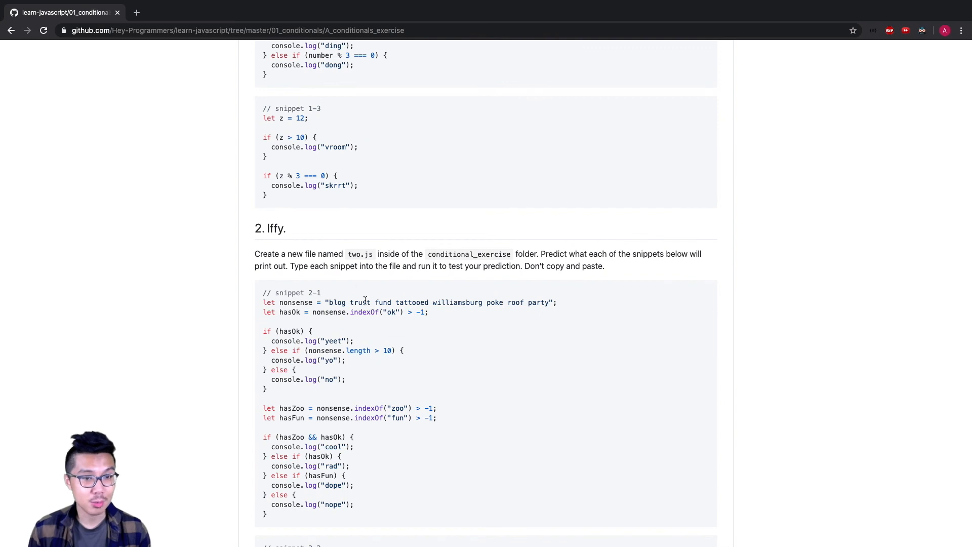
scroll(down, 3)
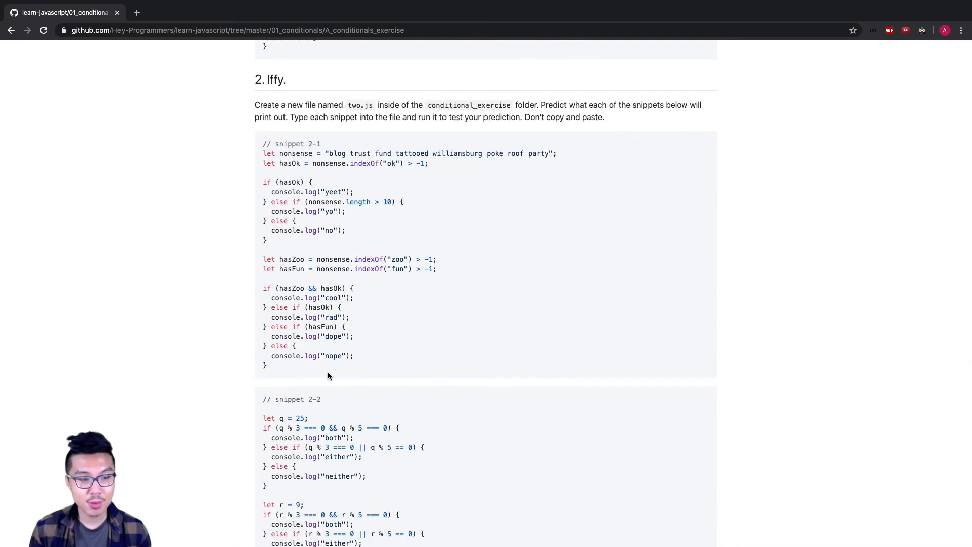
mouse_move(354, 280)
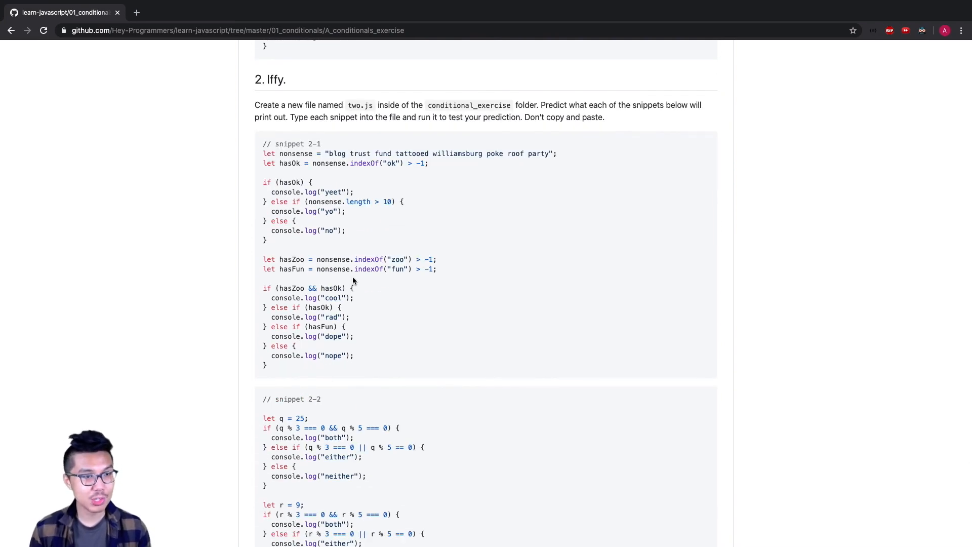